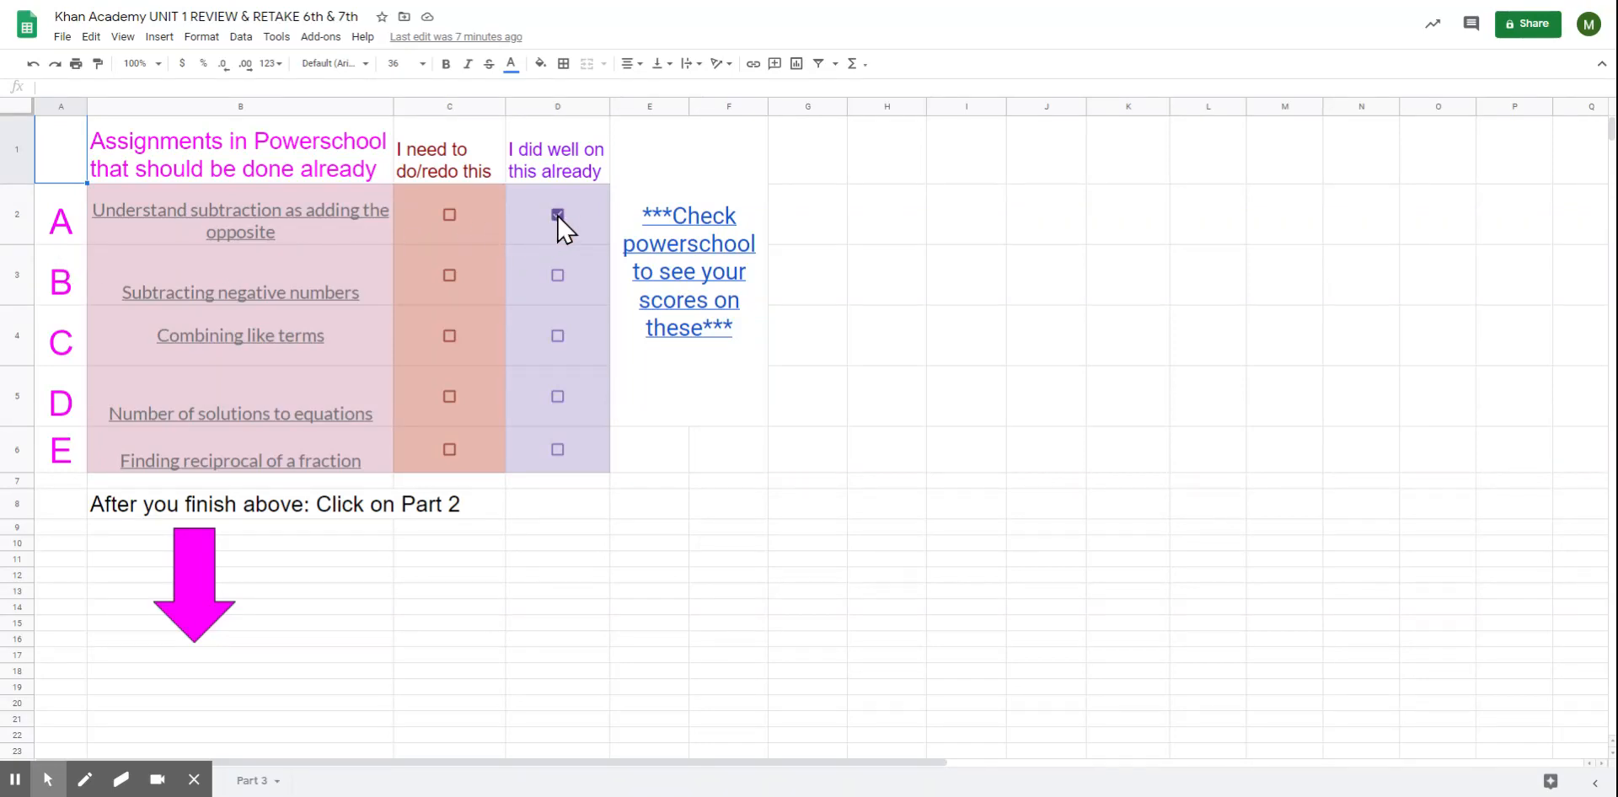
Mark assignment A 'Understand subtraction as adding the opposite' as needing a redo instead of done well.
click(558, 214)
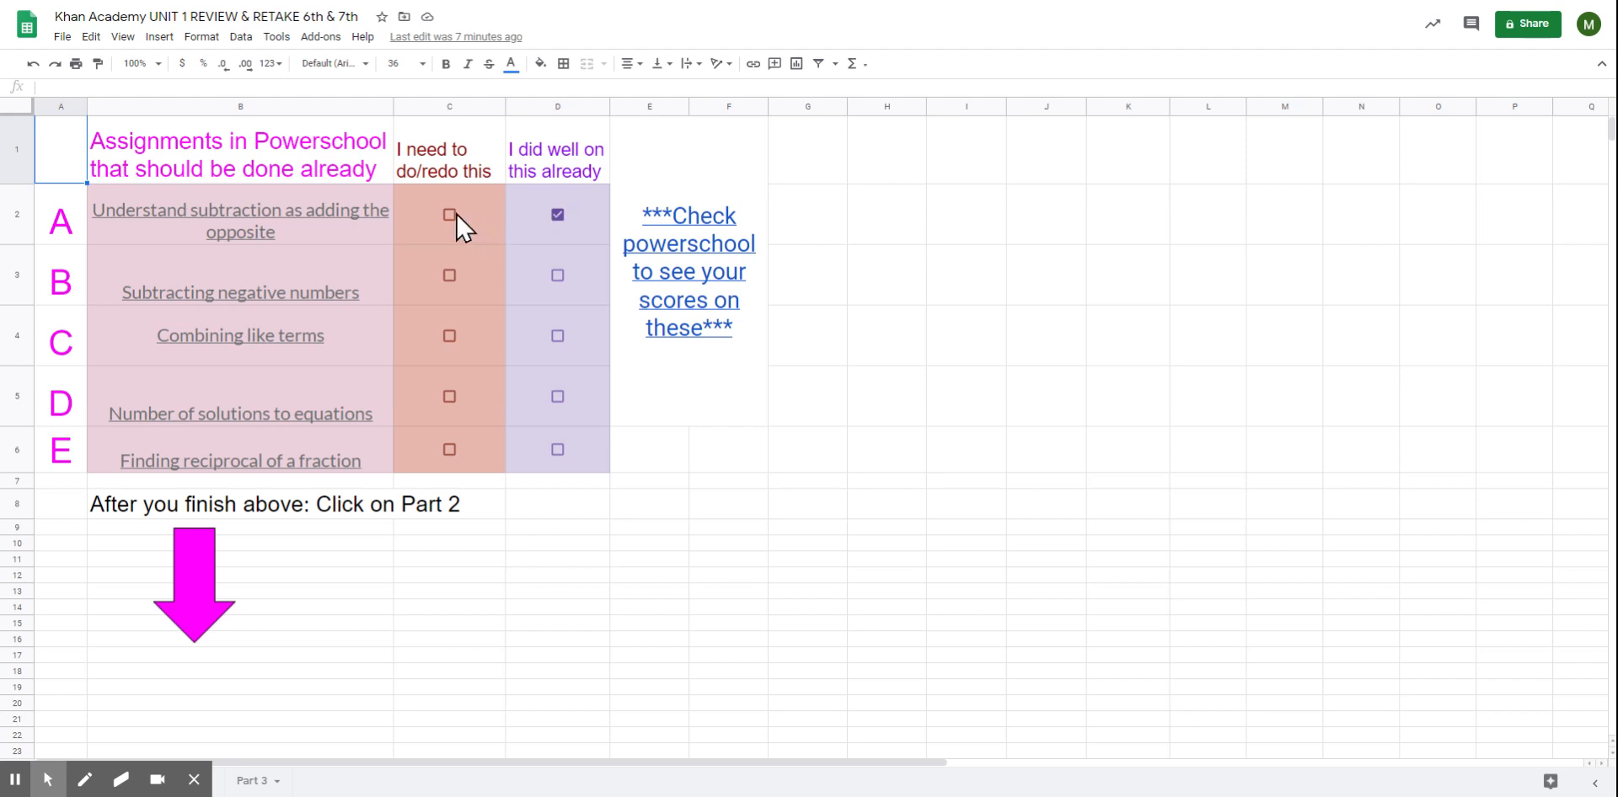
click(558, 214)
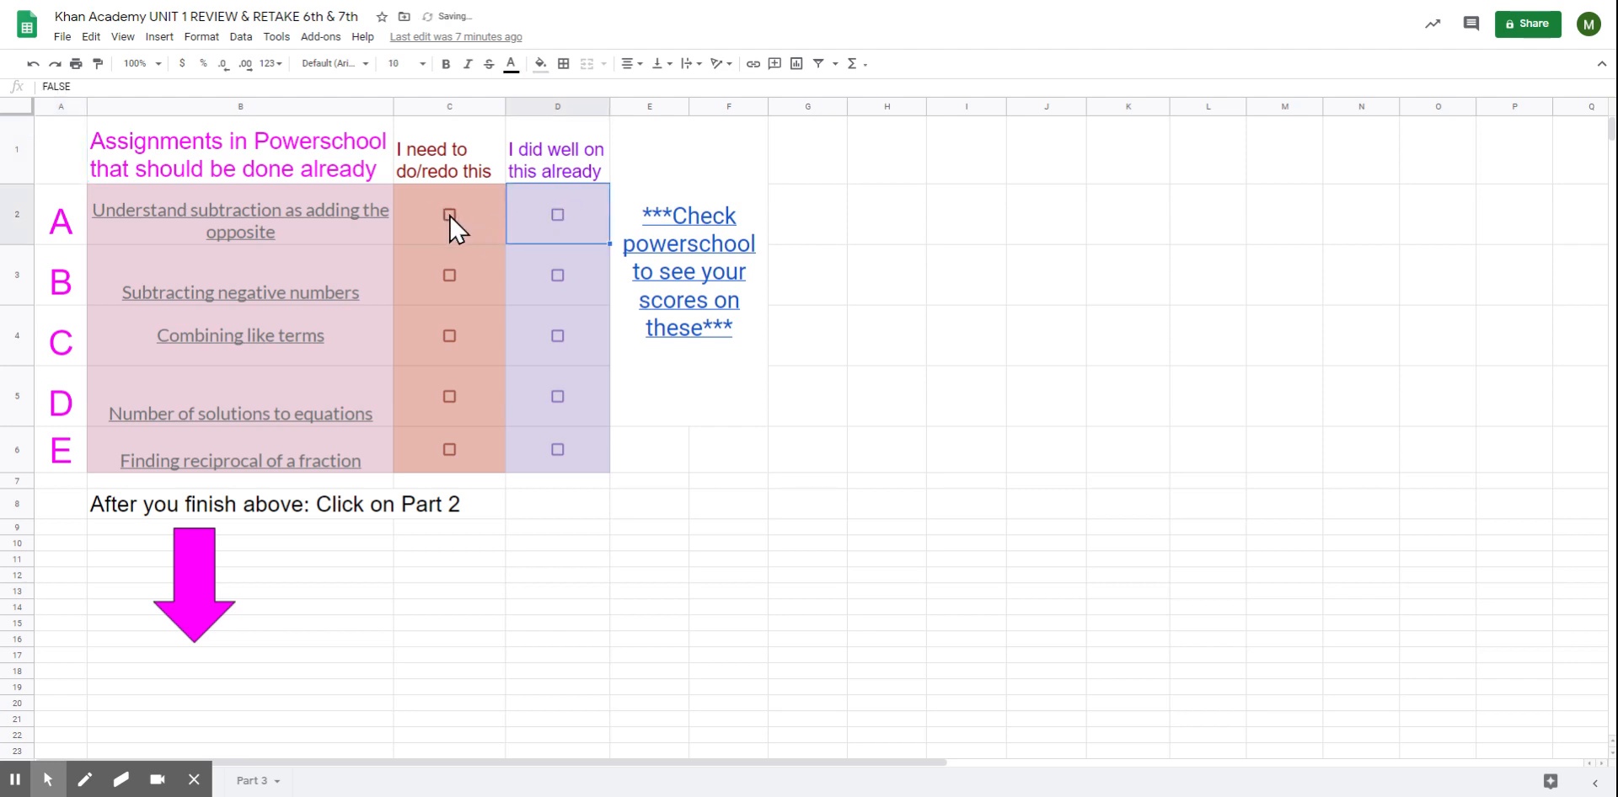
click(448, 215)
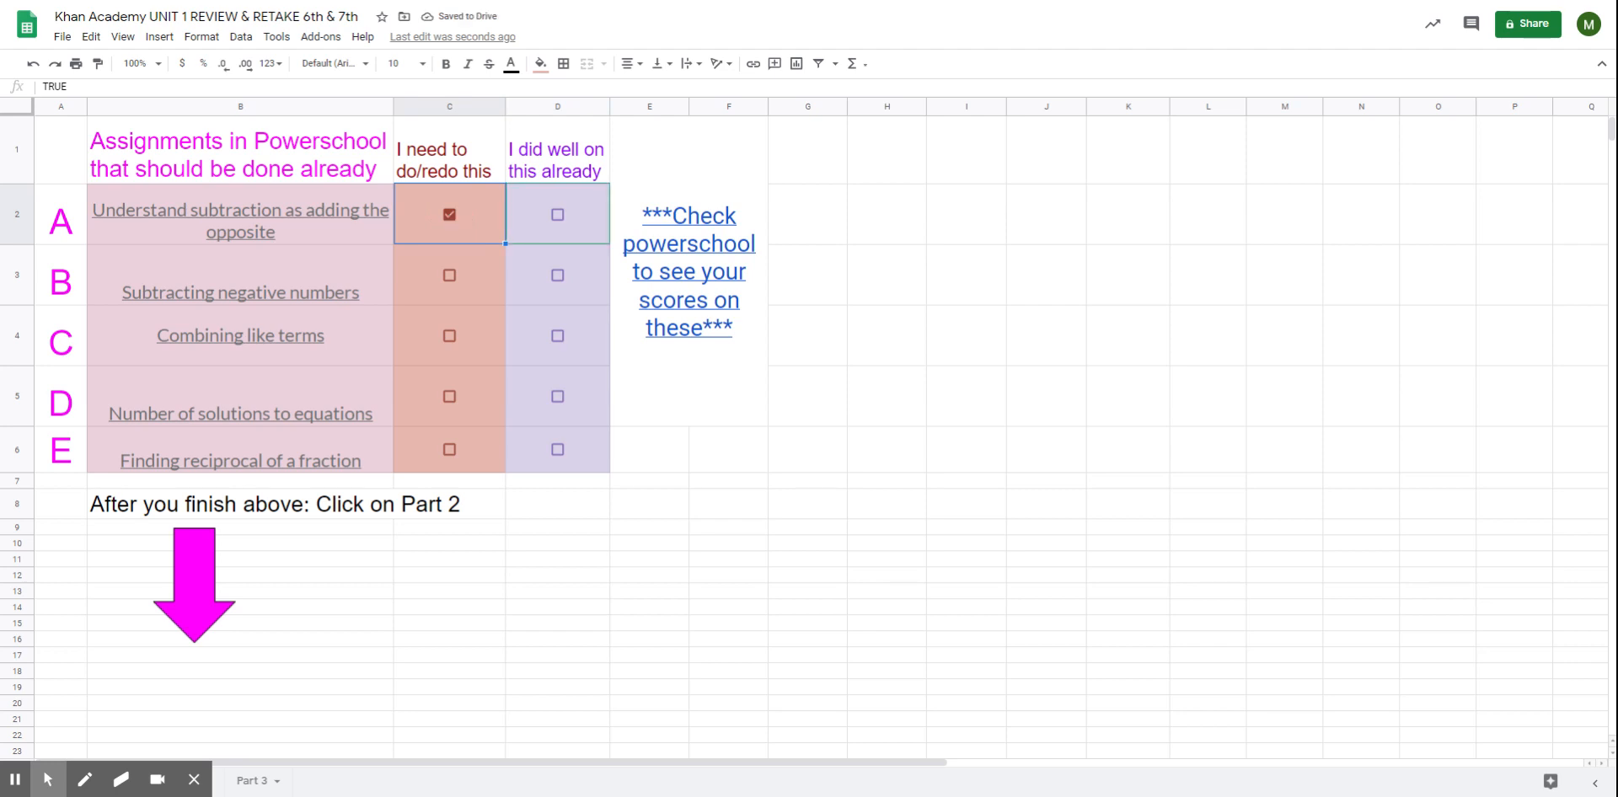
mouse_move(239, 221)
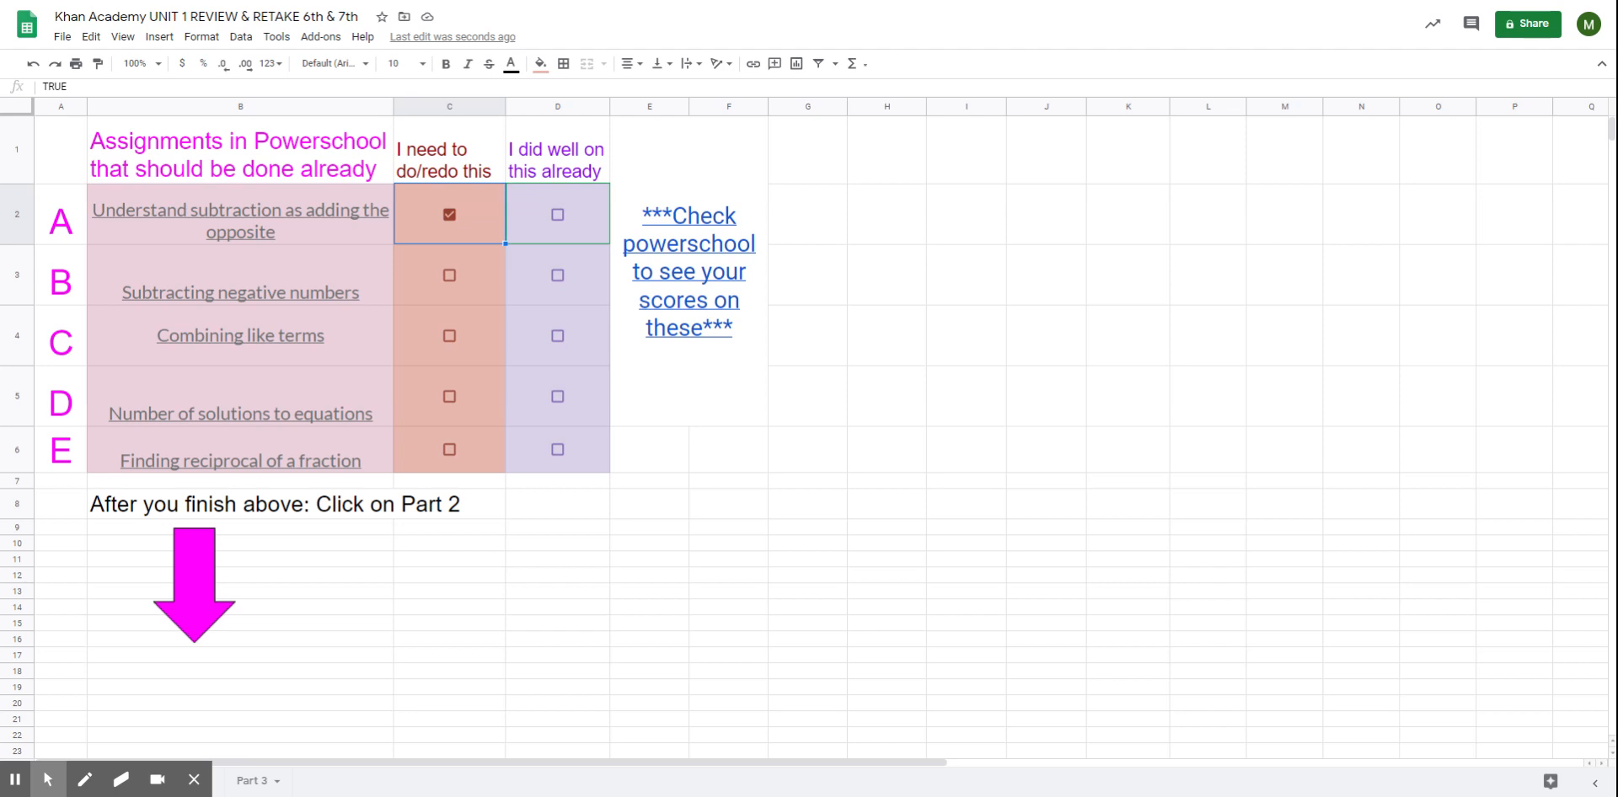
mouse_move(486, 366)
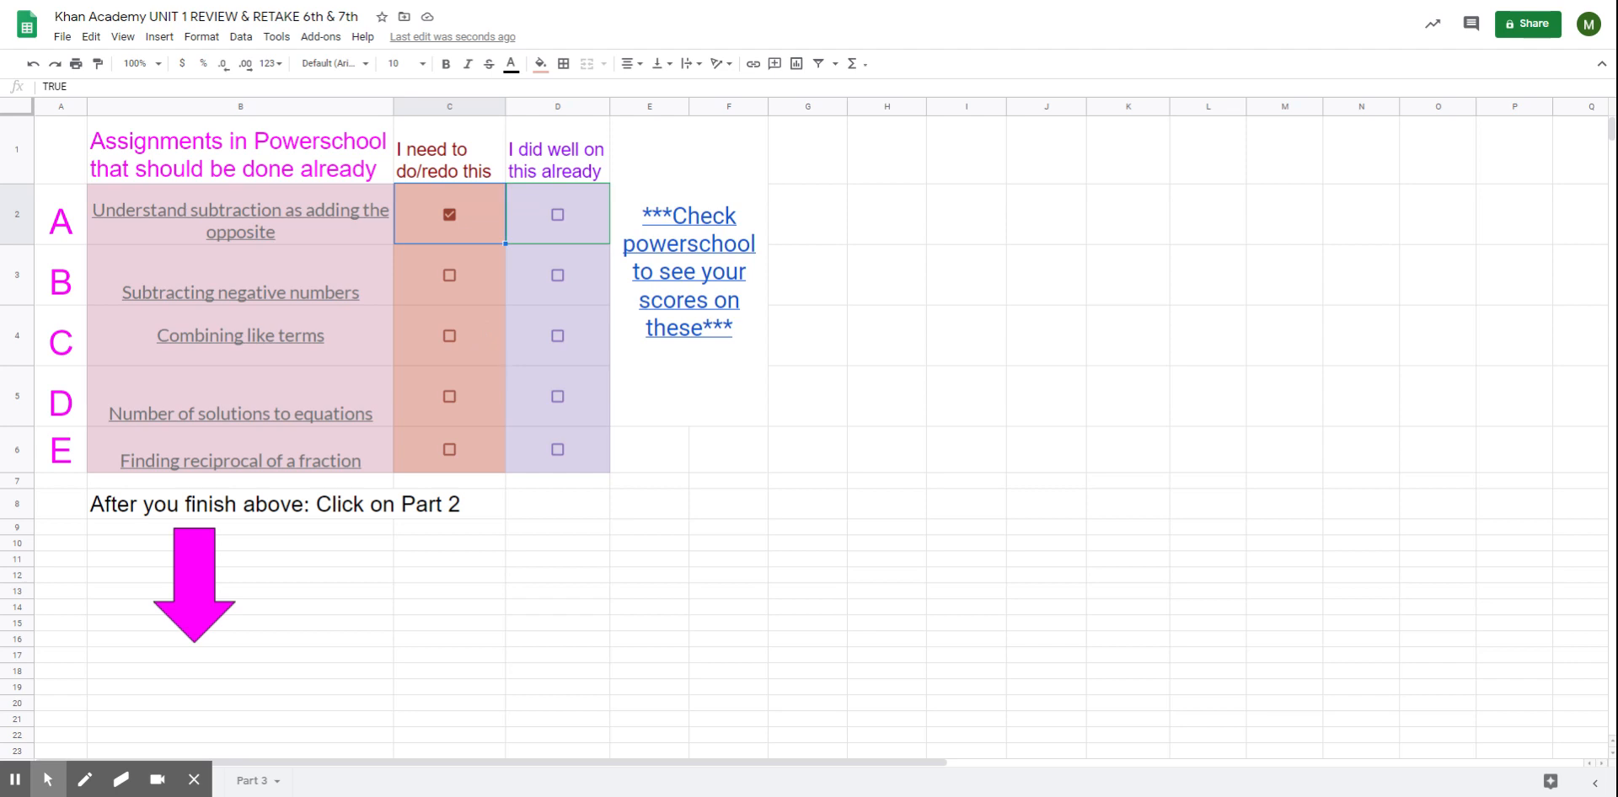
mouse_move(486, 432)
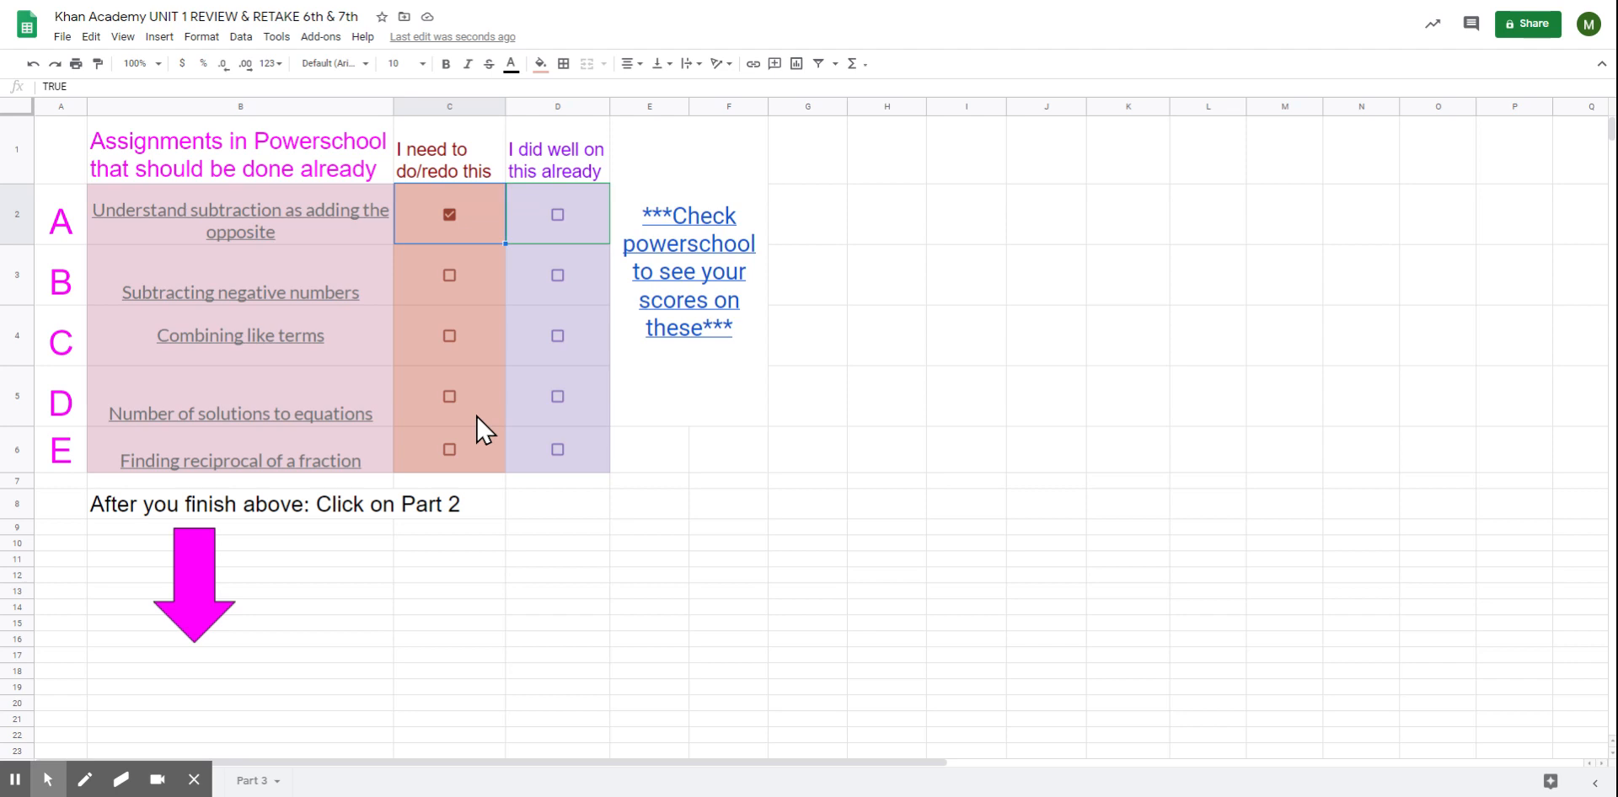
mouse_move(494, 487)
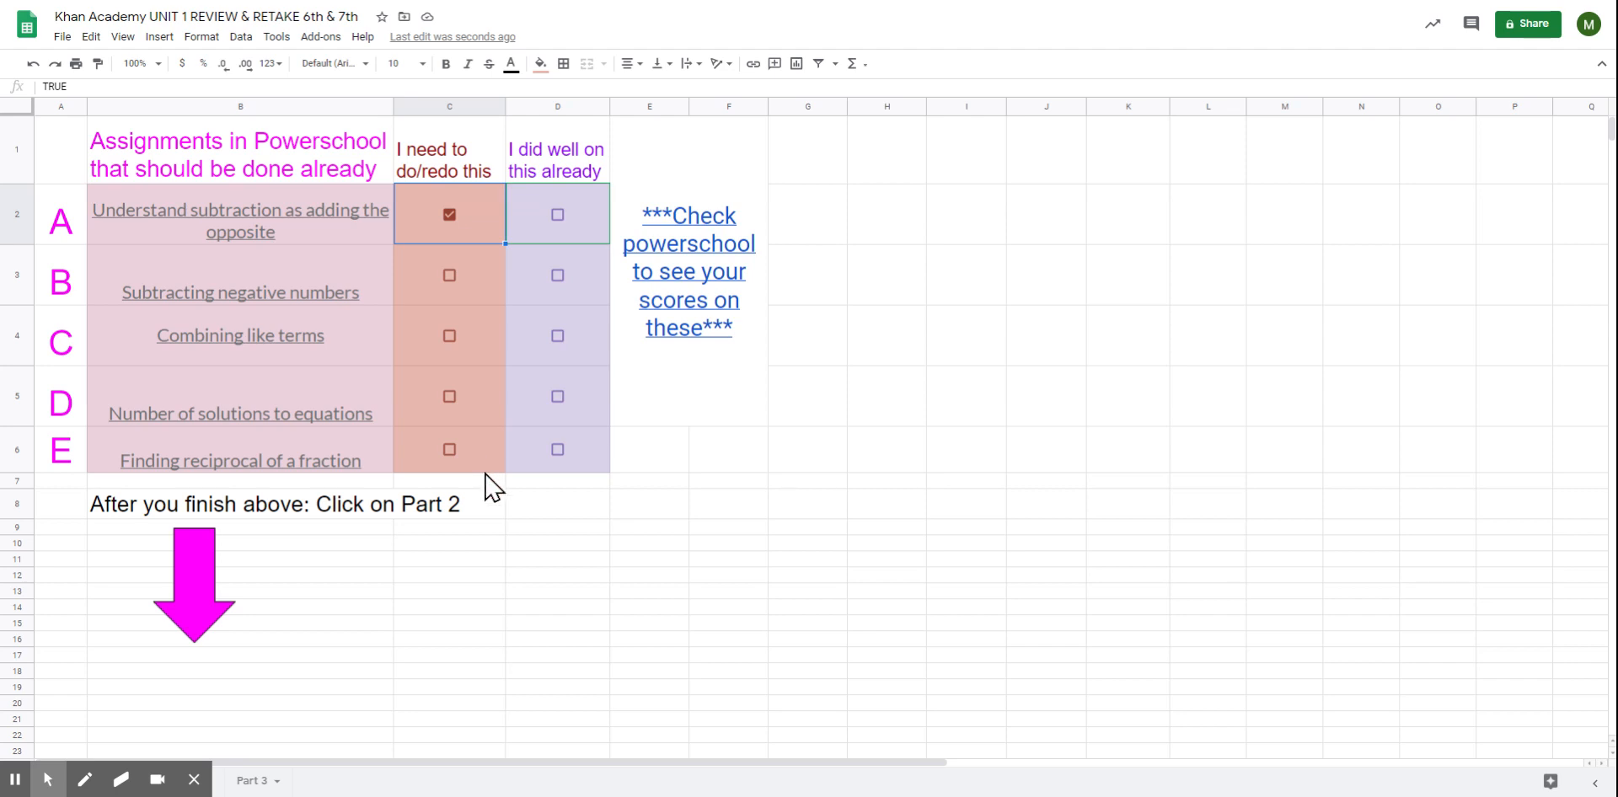
mouse_move(456, 637)
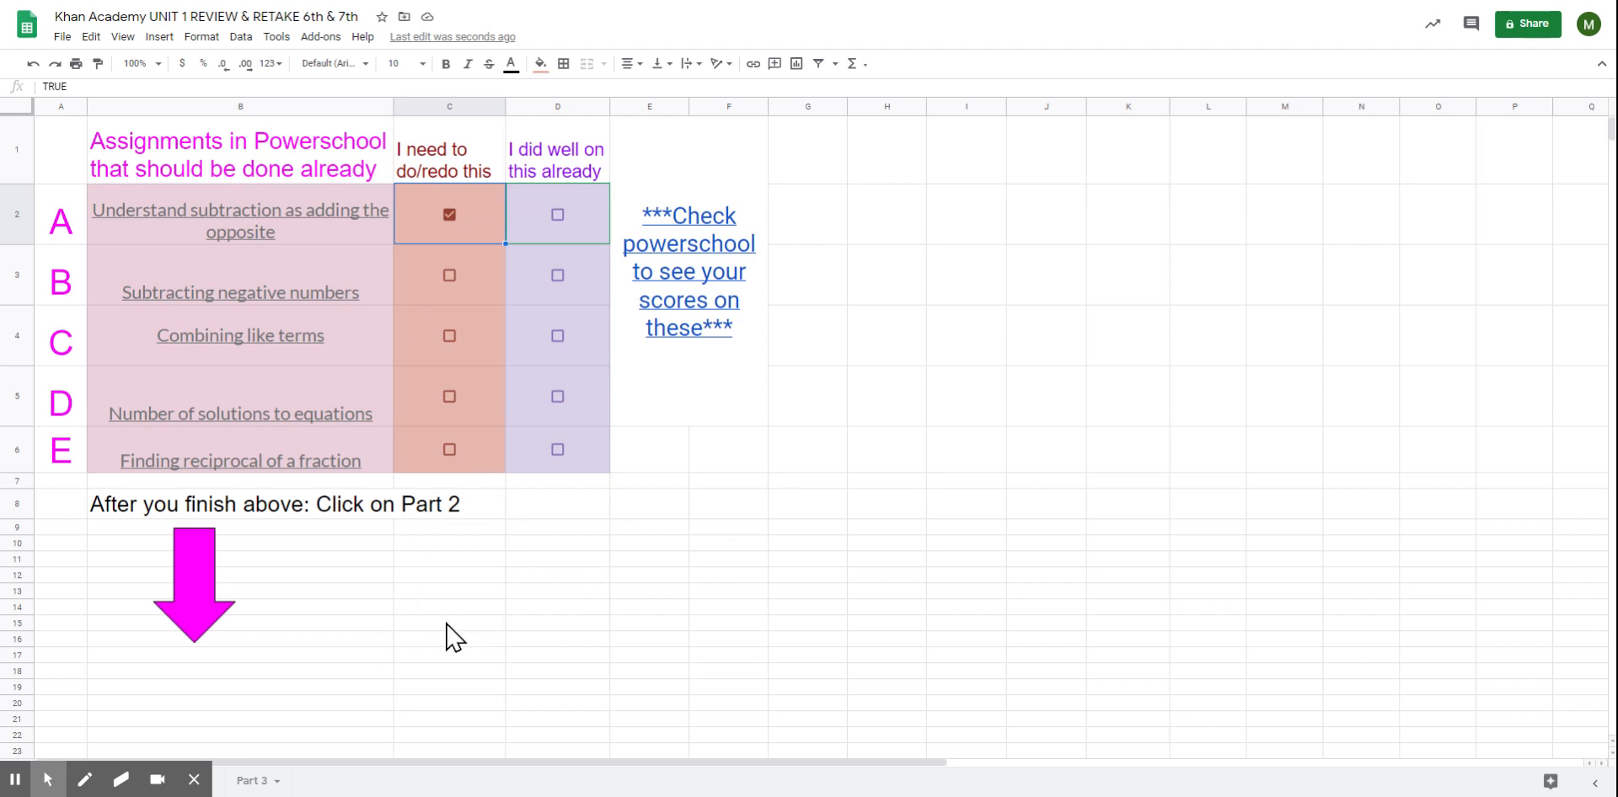
mouse_move(248, 763)
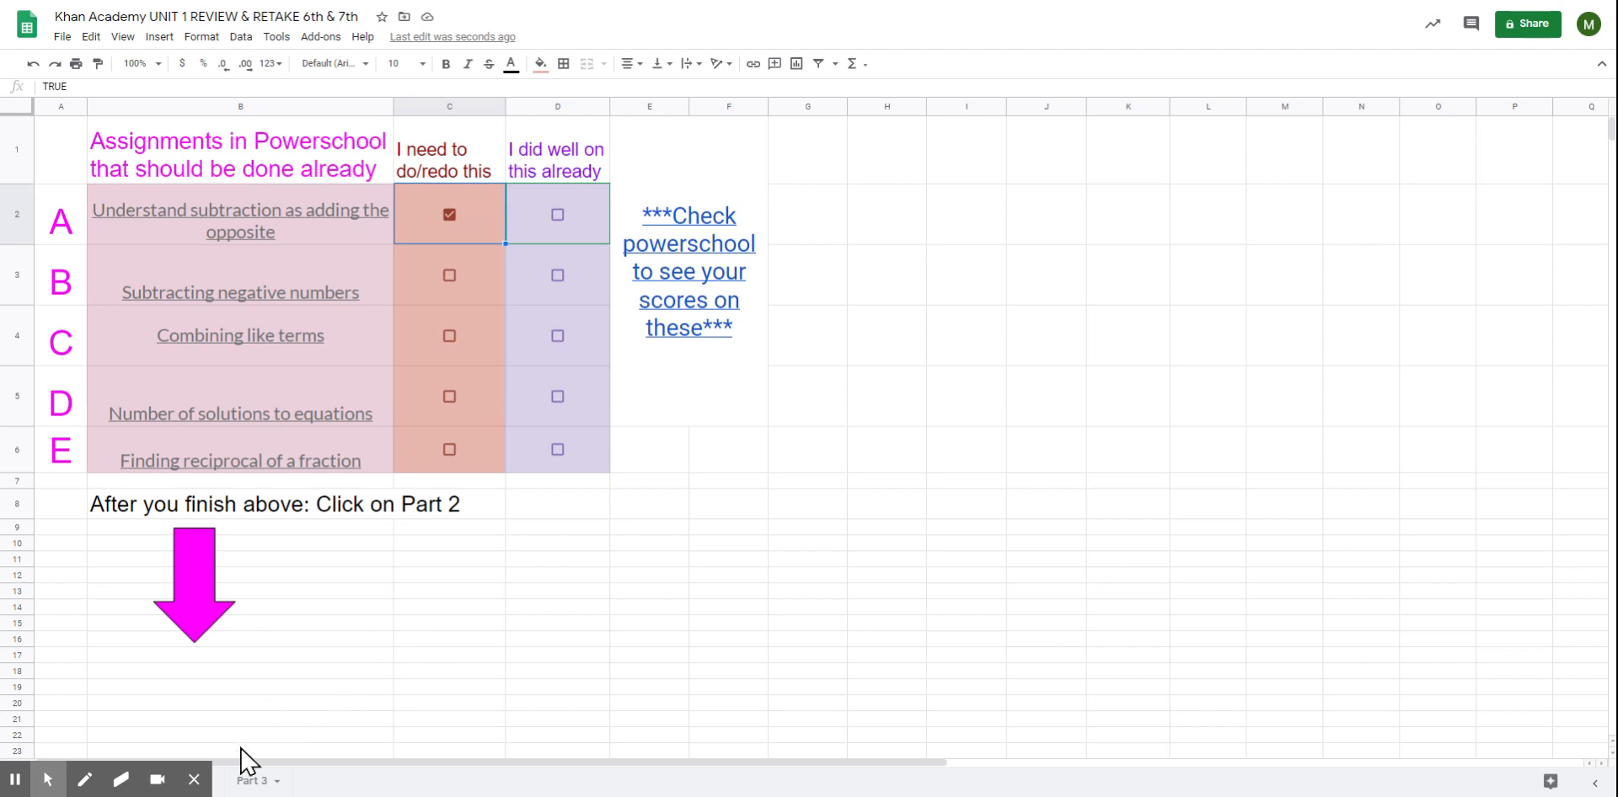
mouse_move(224, 789)
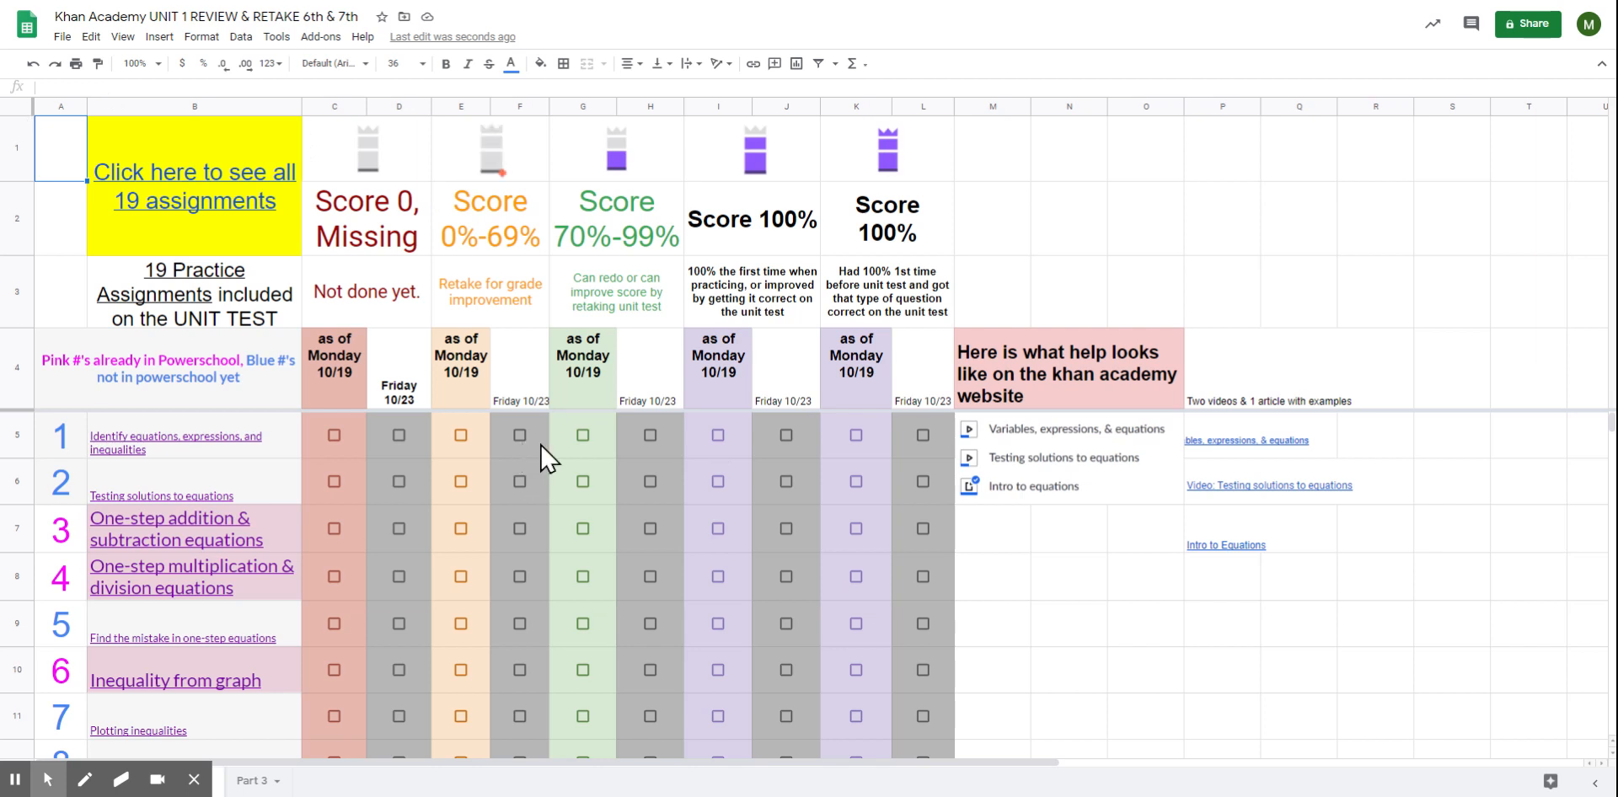
mouse_move(194, 172)
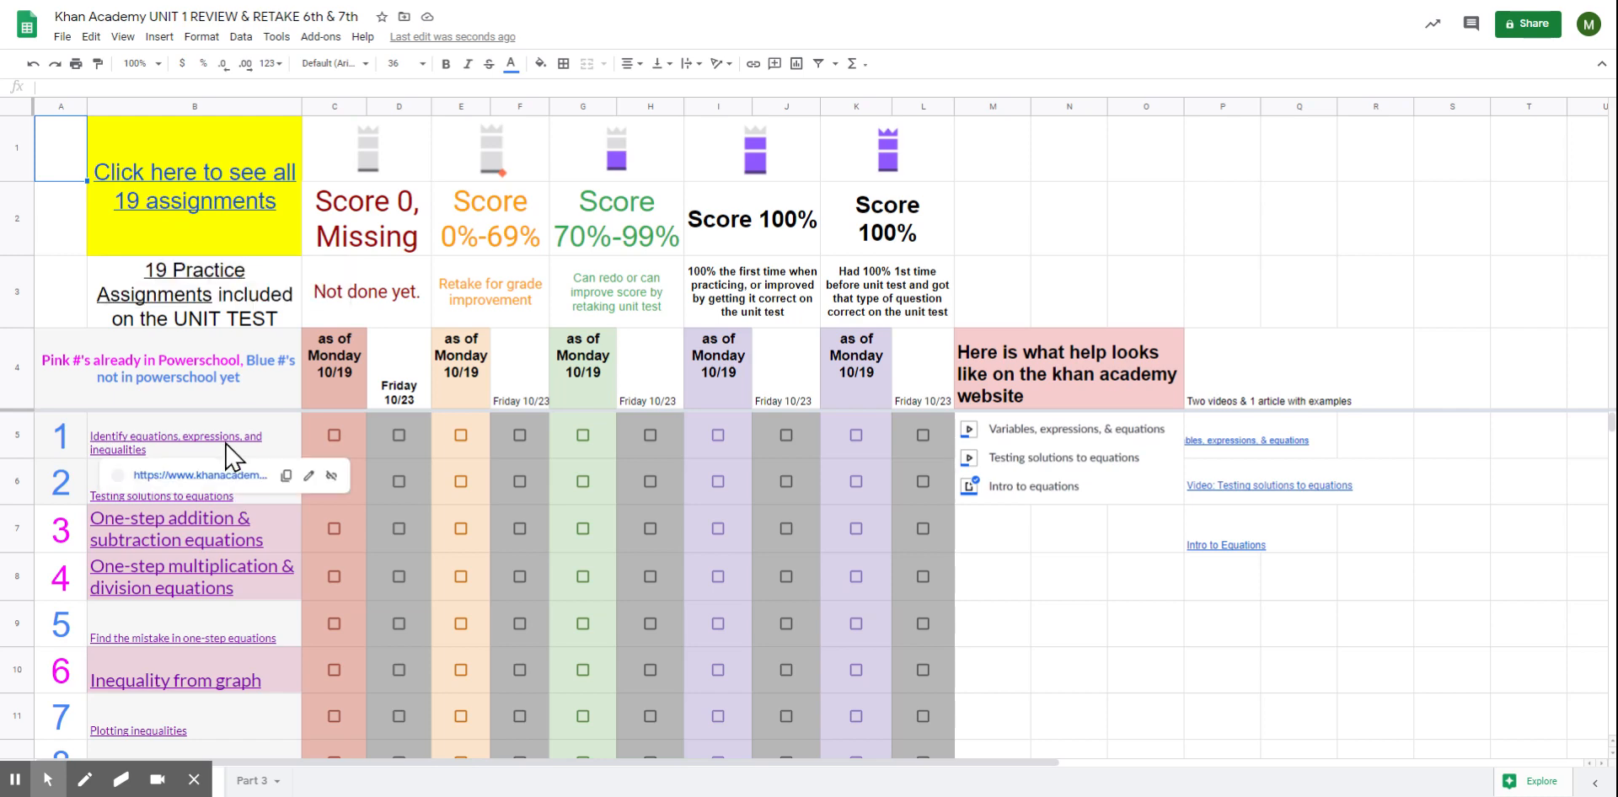
scroll(down, 3)
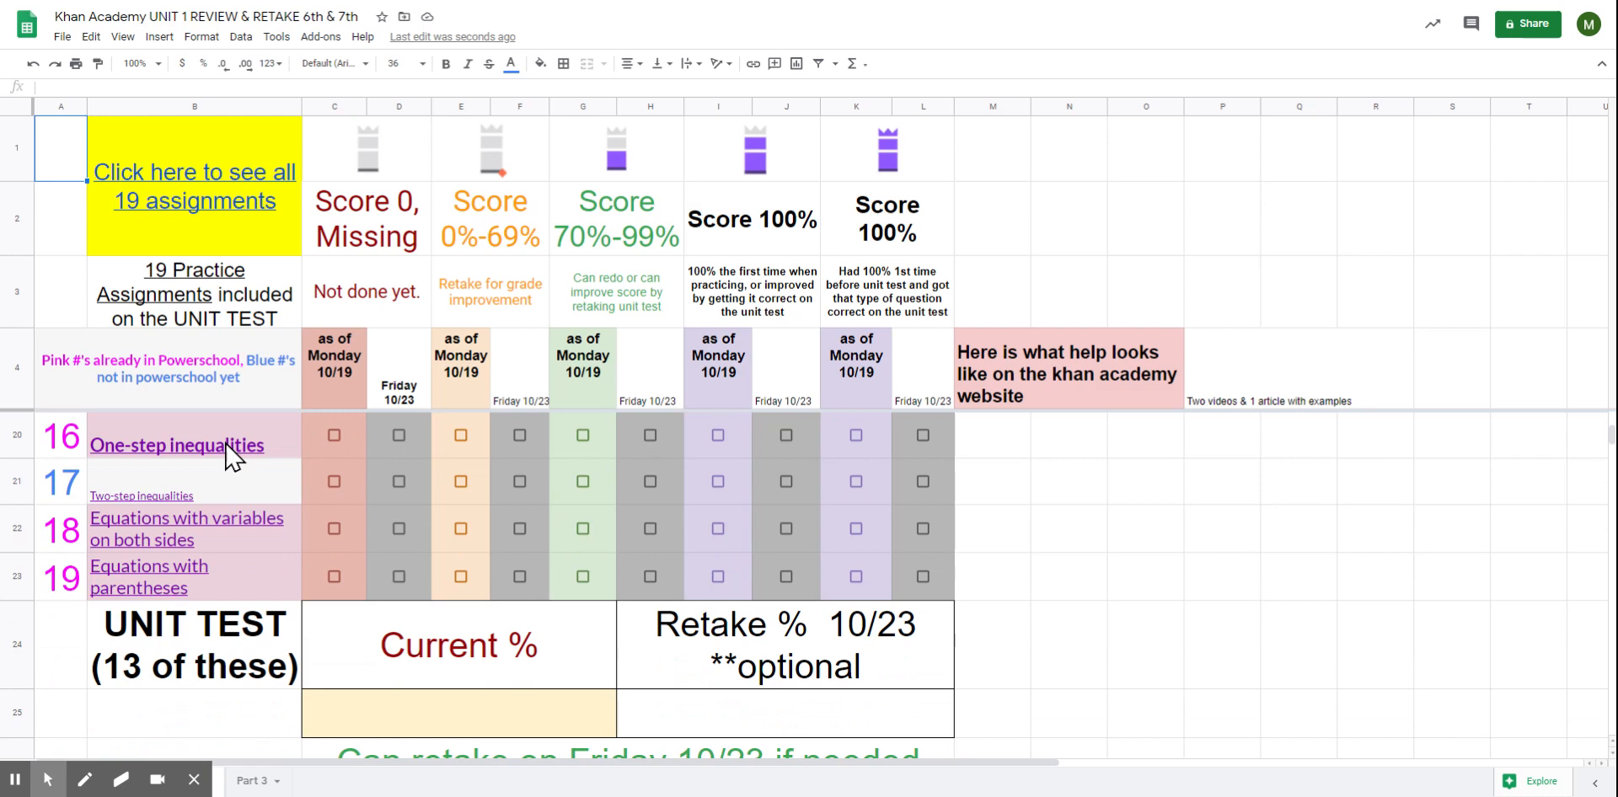
scroll(up, 3)
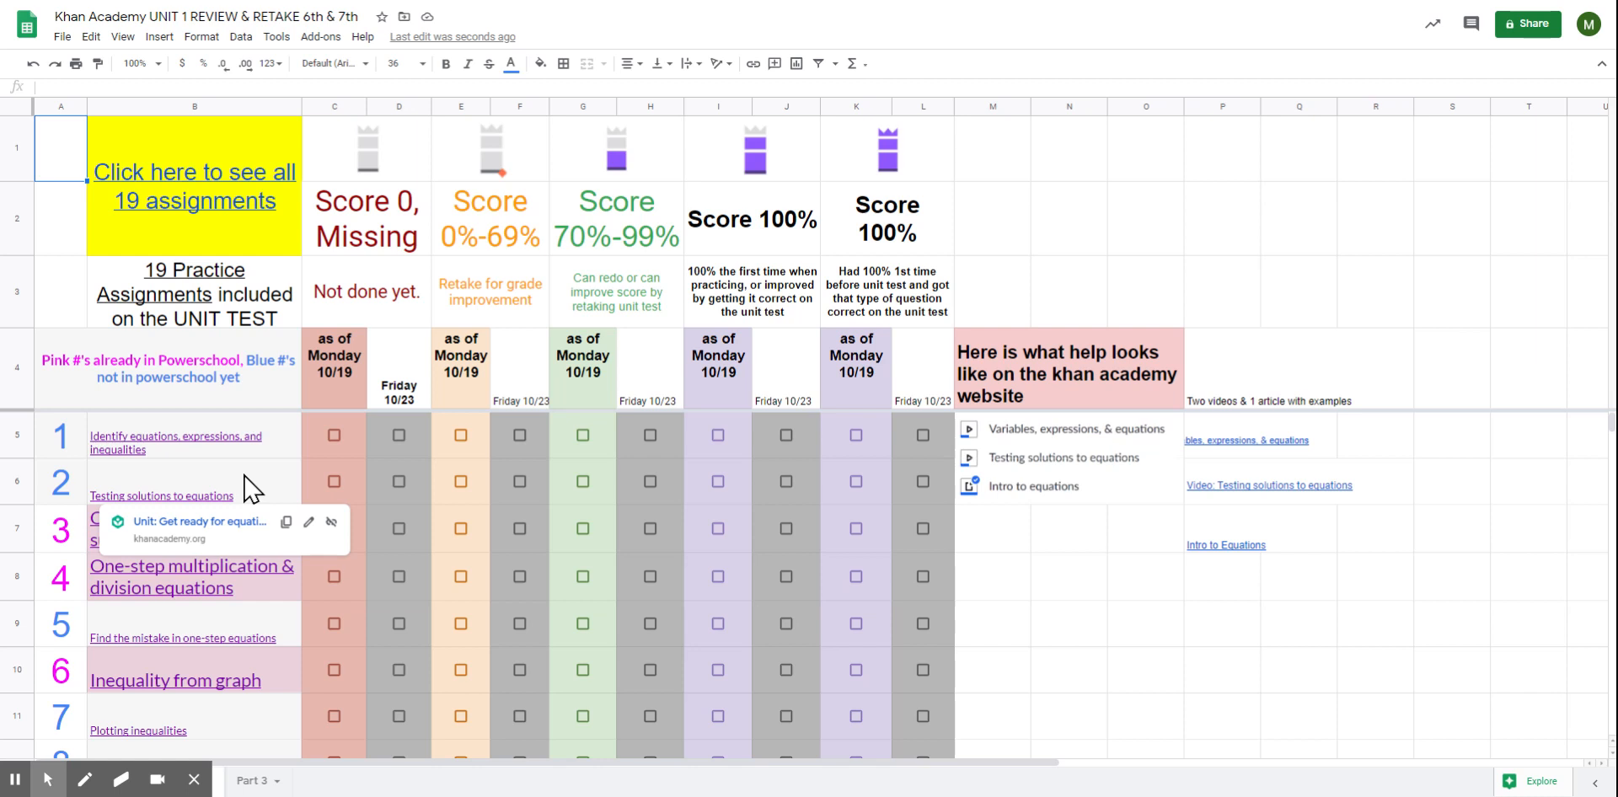
scroll(down, 3)
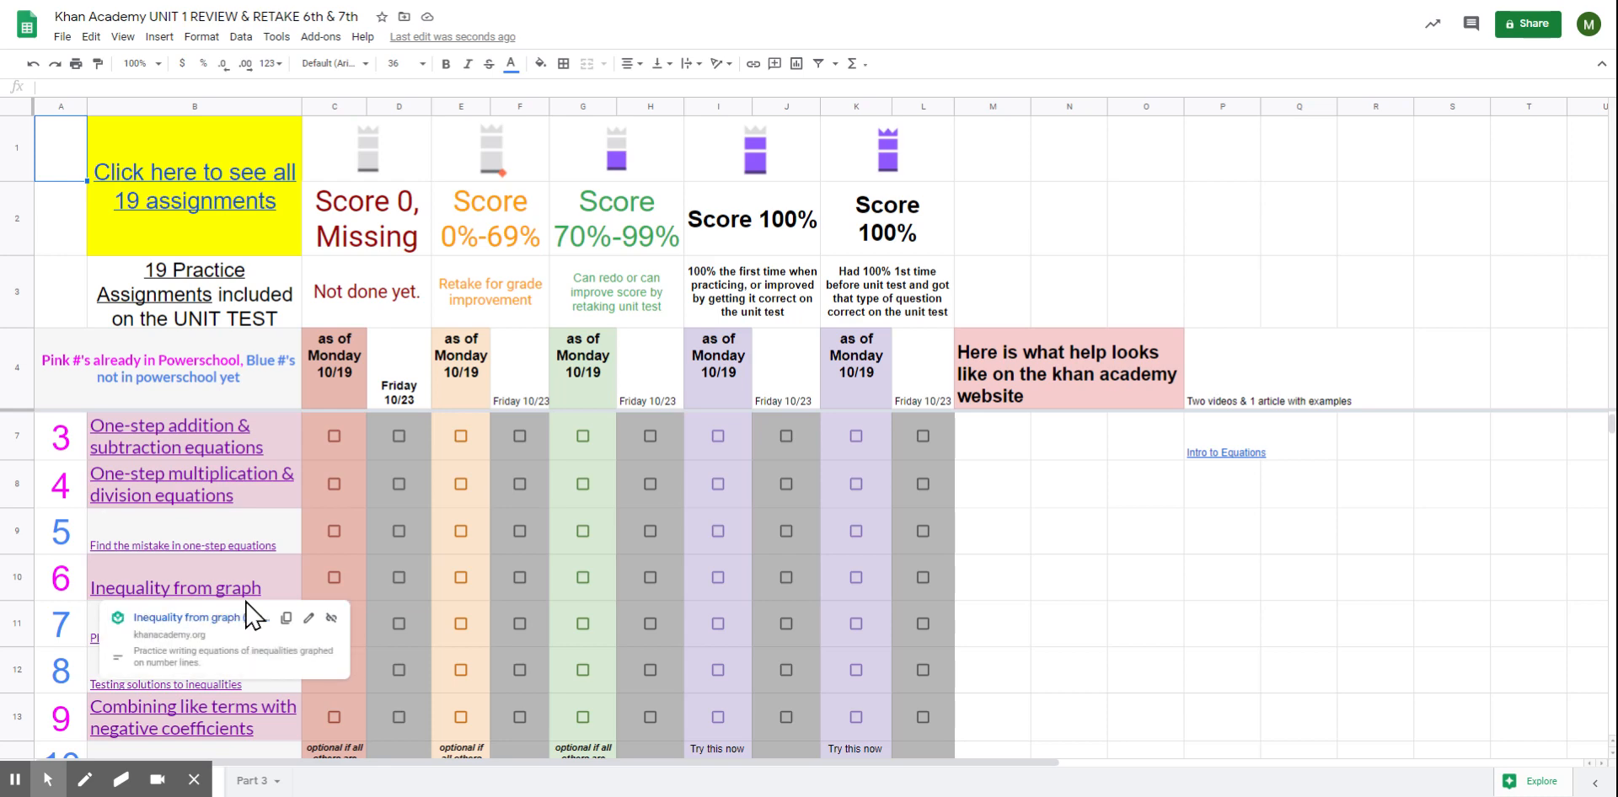
scroll(down, 3)
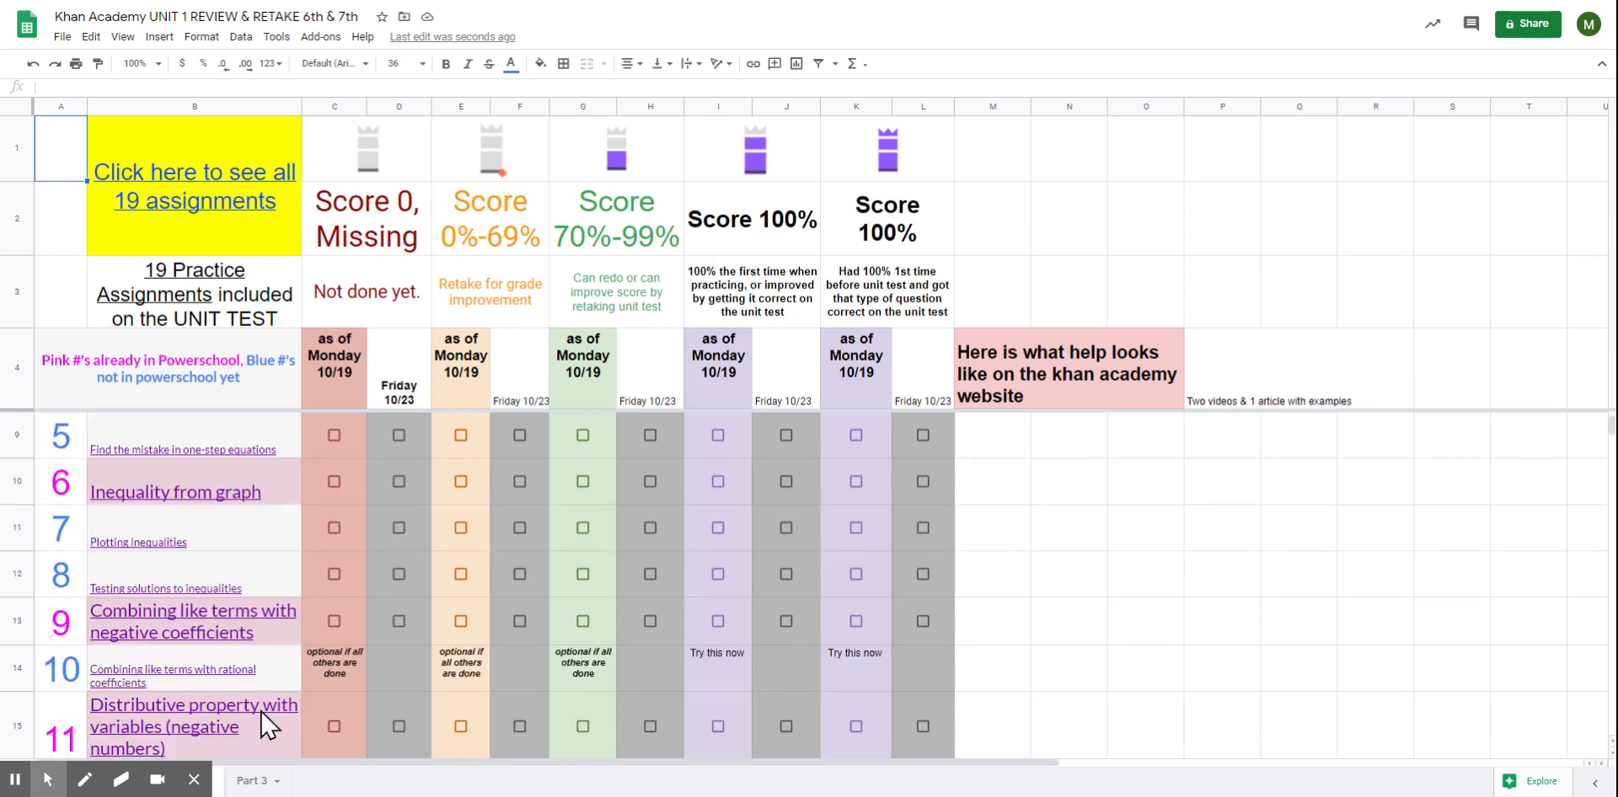
scroll(down, 3)
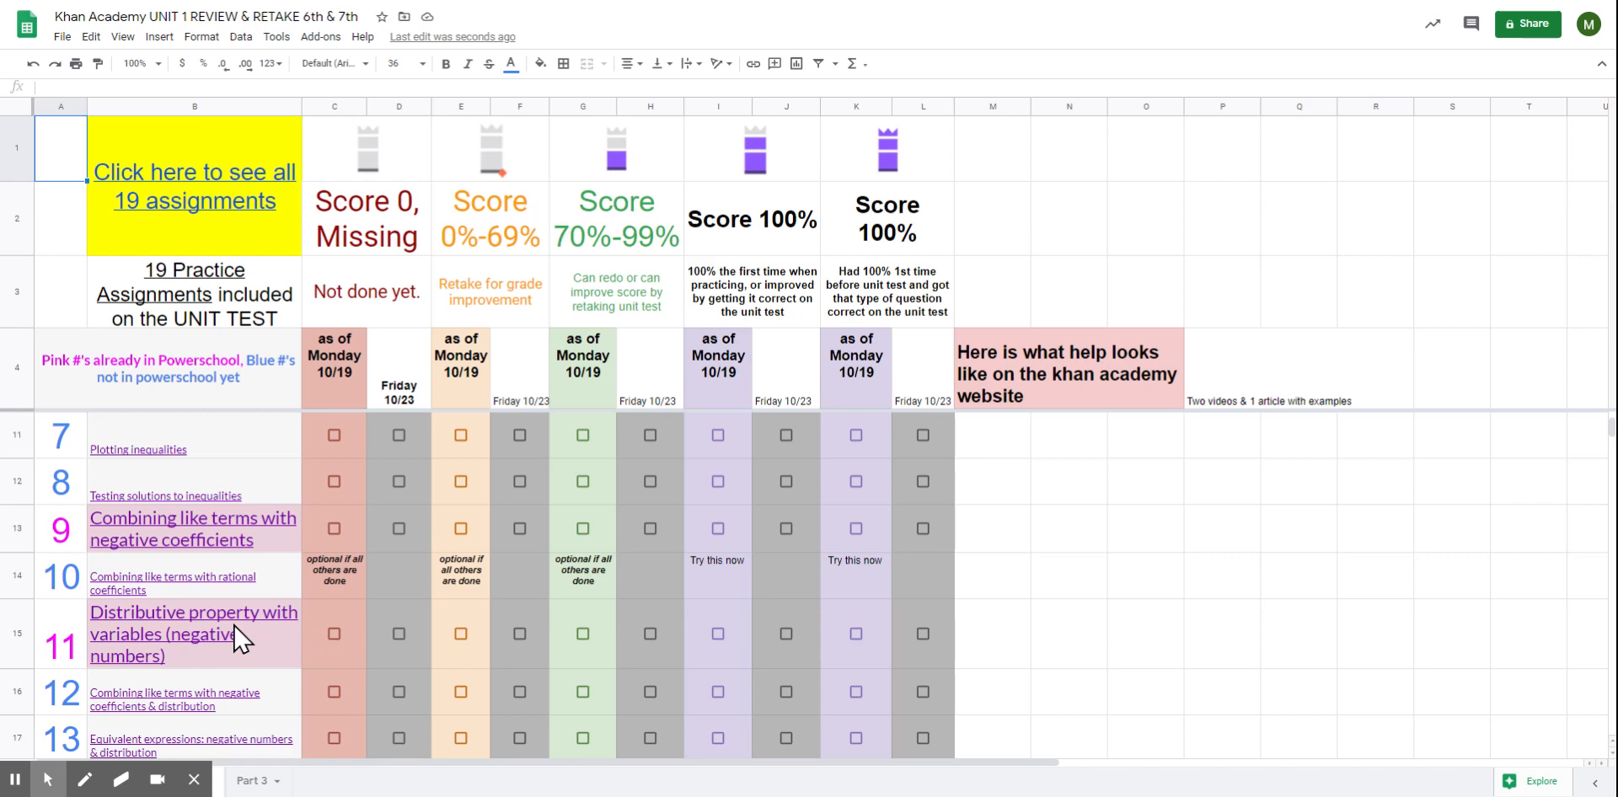
scroll(down, 3)
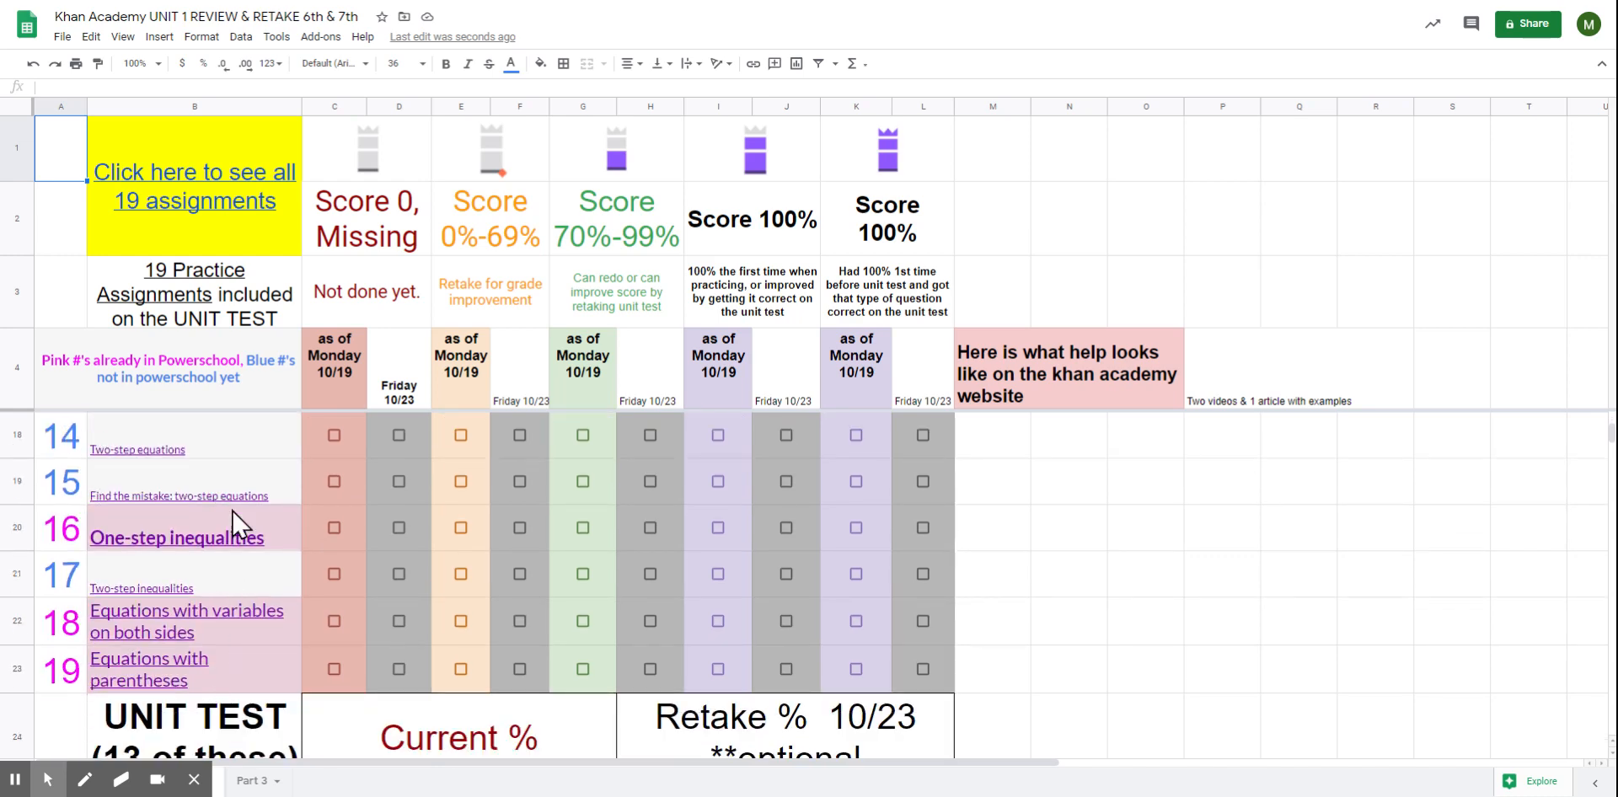
scroll(up, 3)
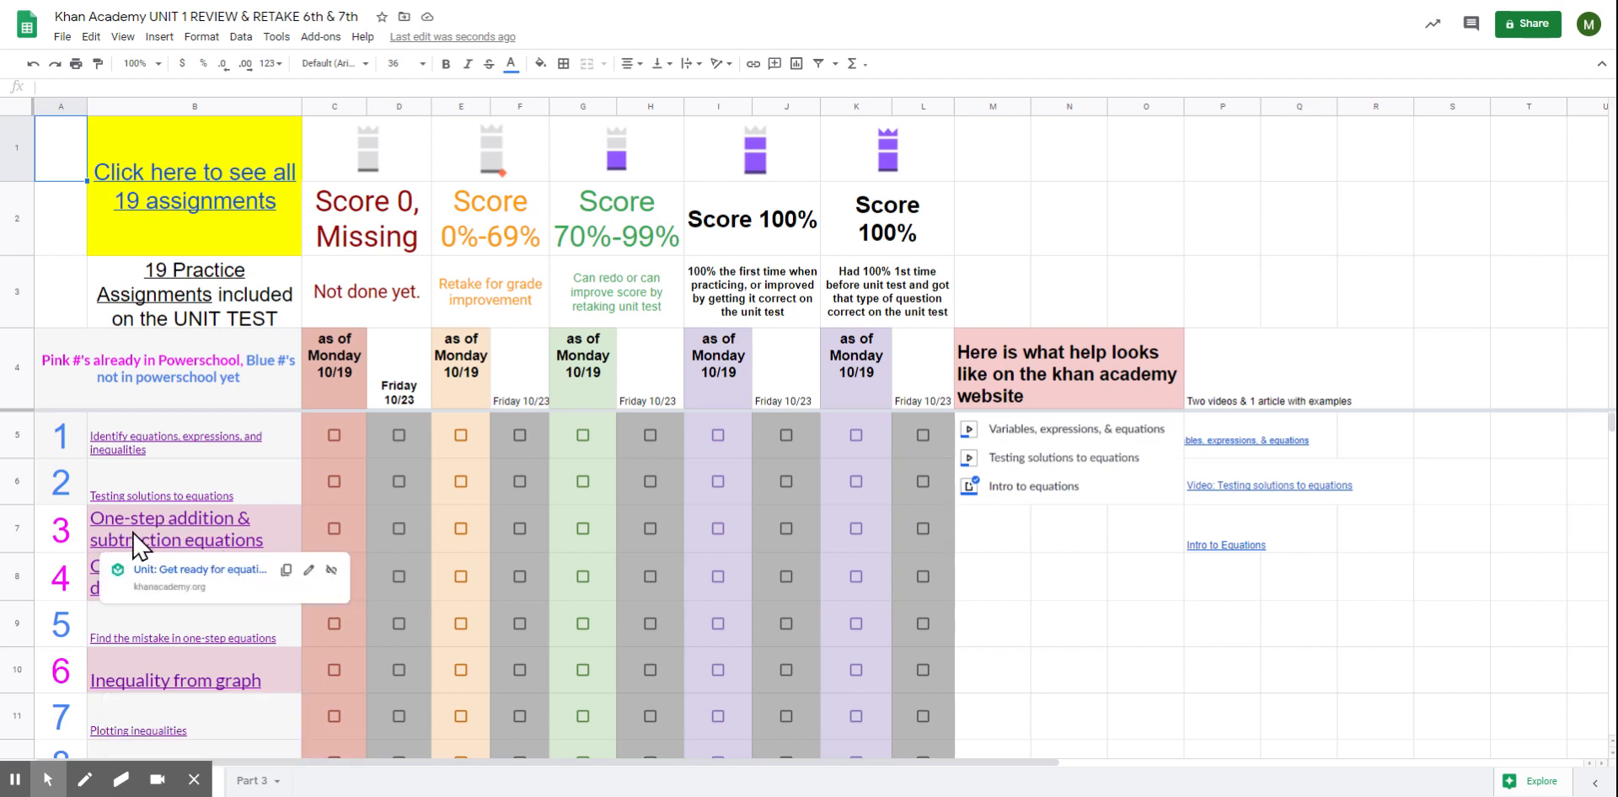
mouse_move(354, 543)
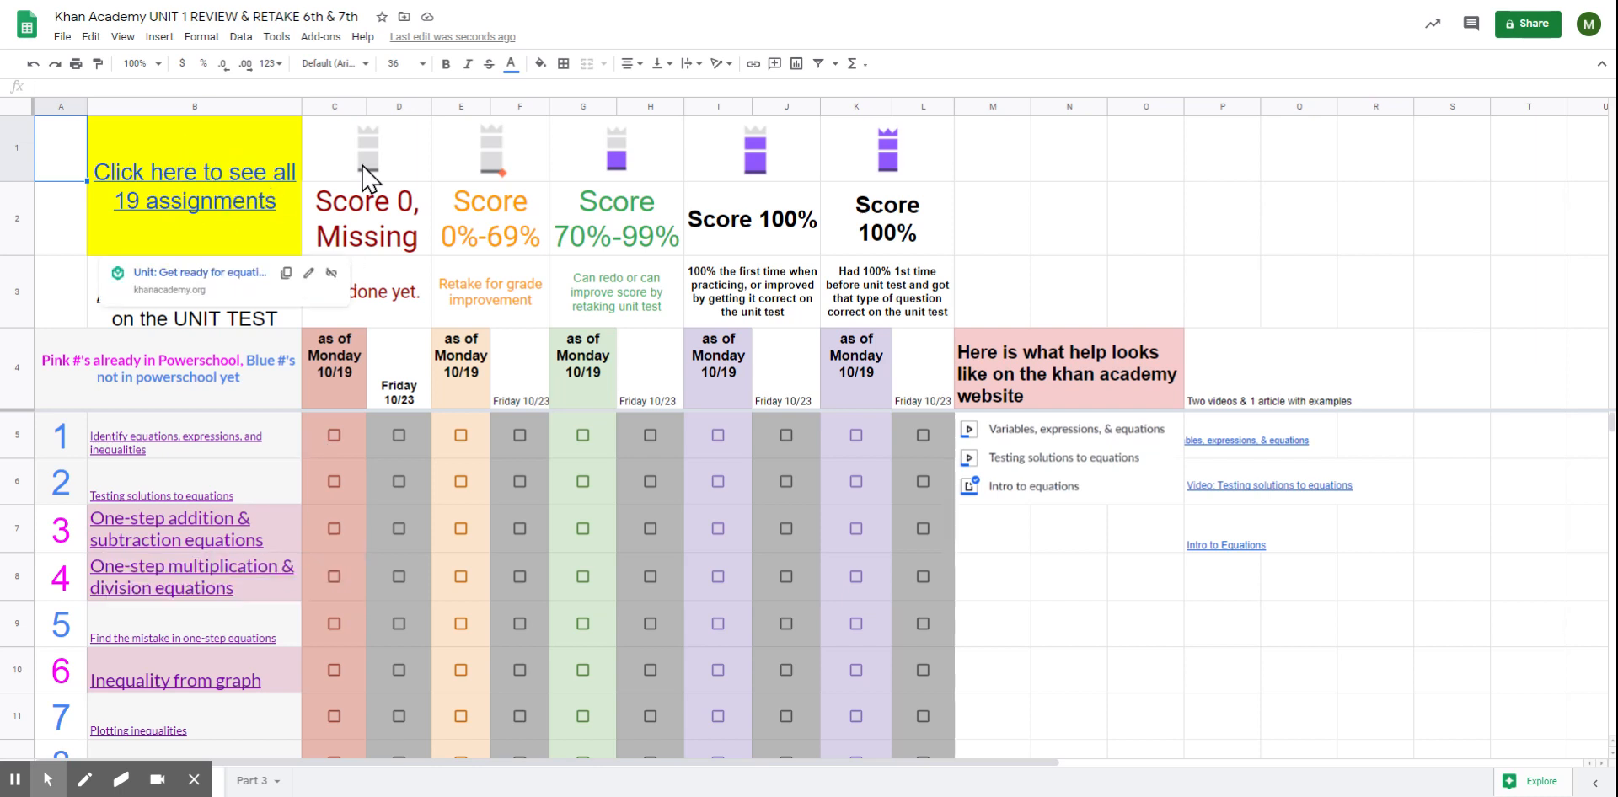
mouse_move(385, 171)
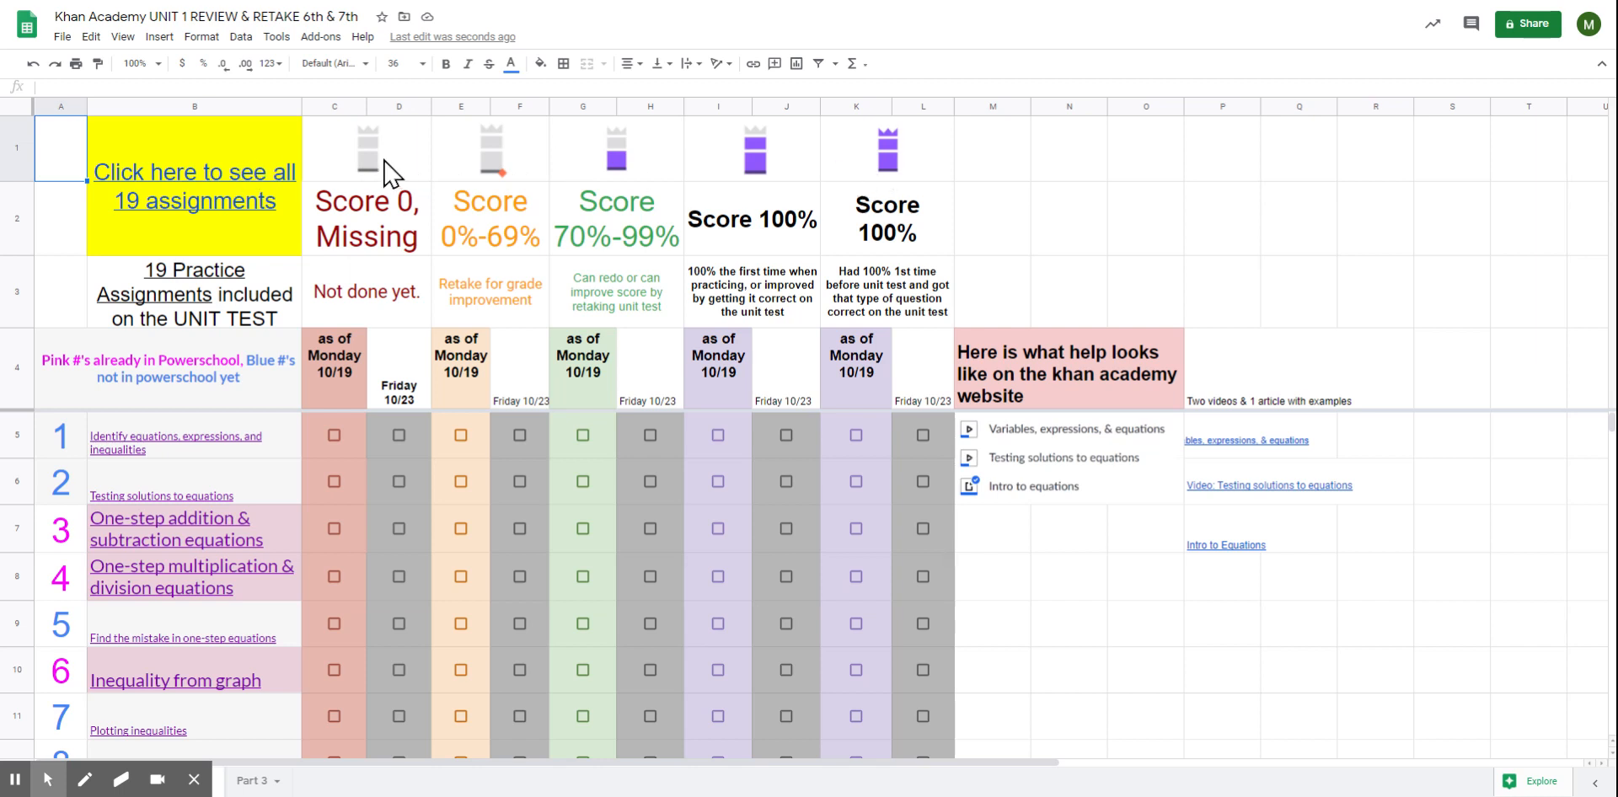
mouse_move(389, 173)
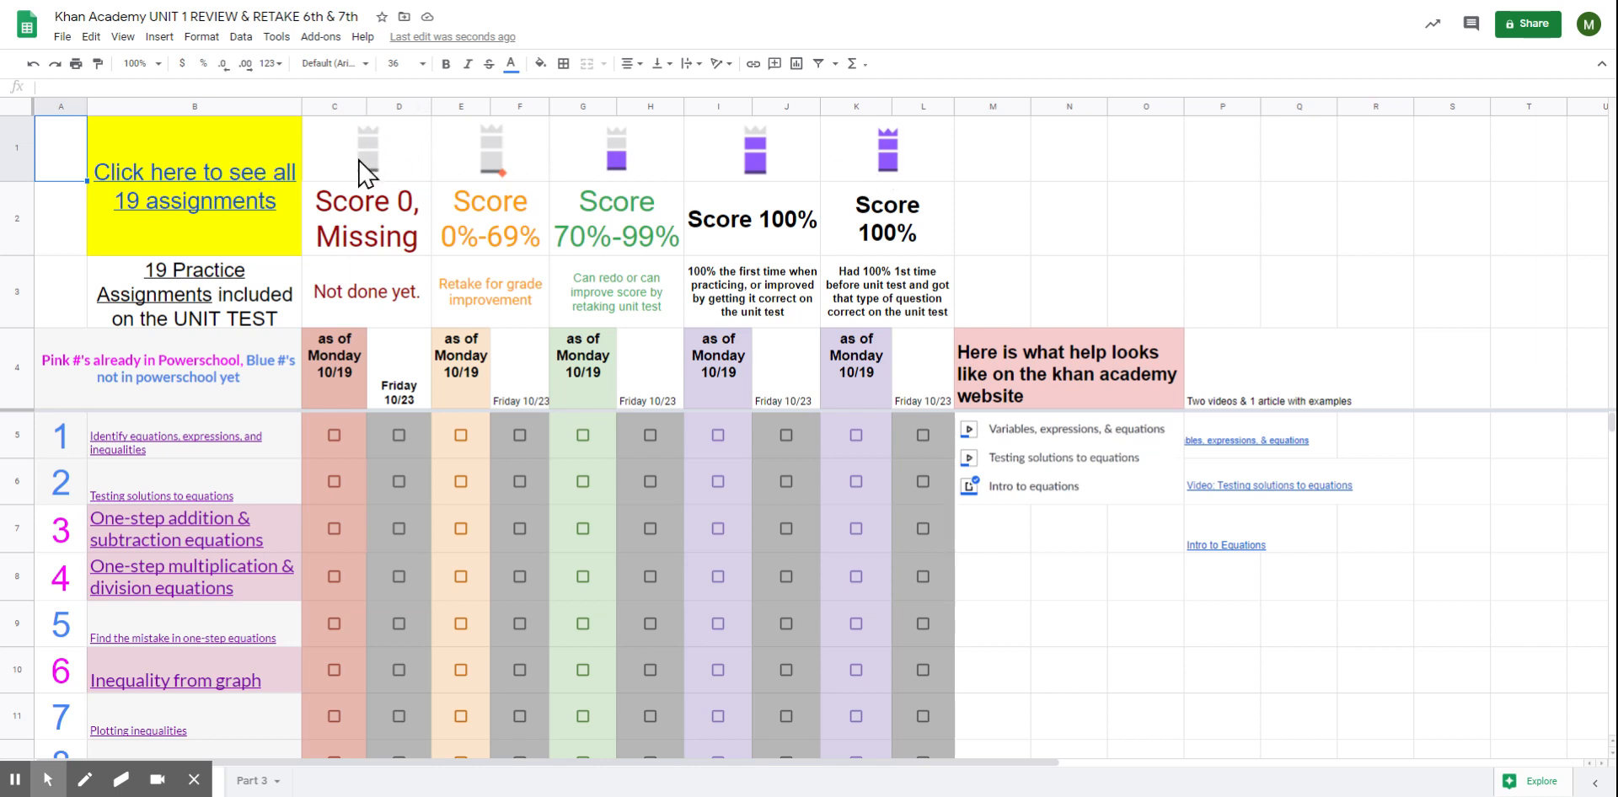
mouse_move(520, 188)
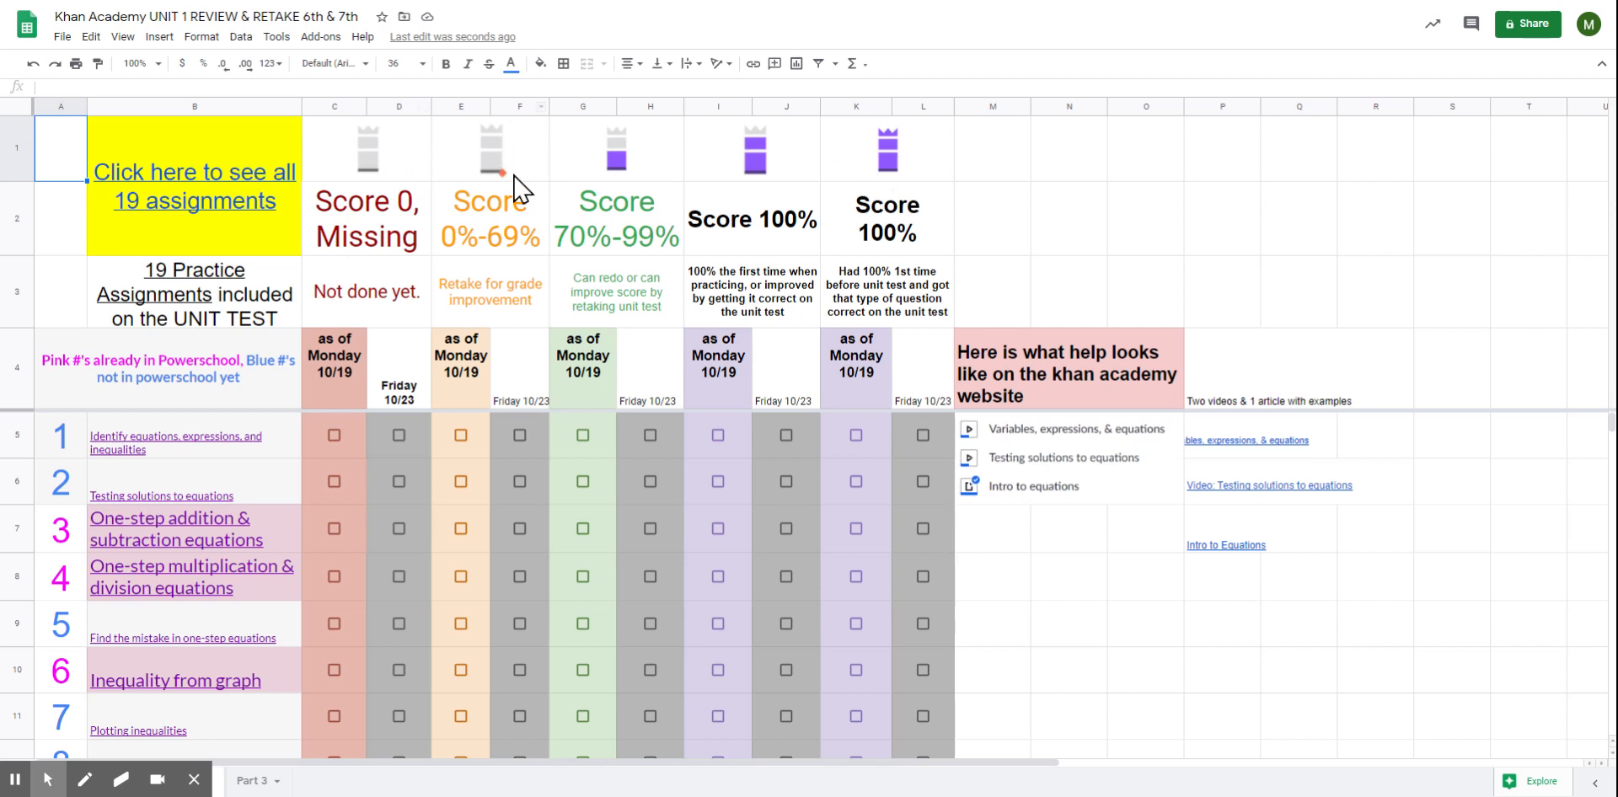
mouse_move(449, 263)
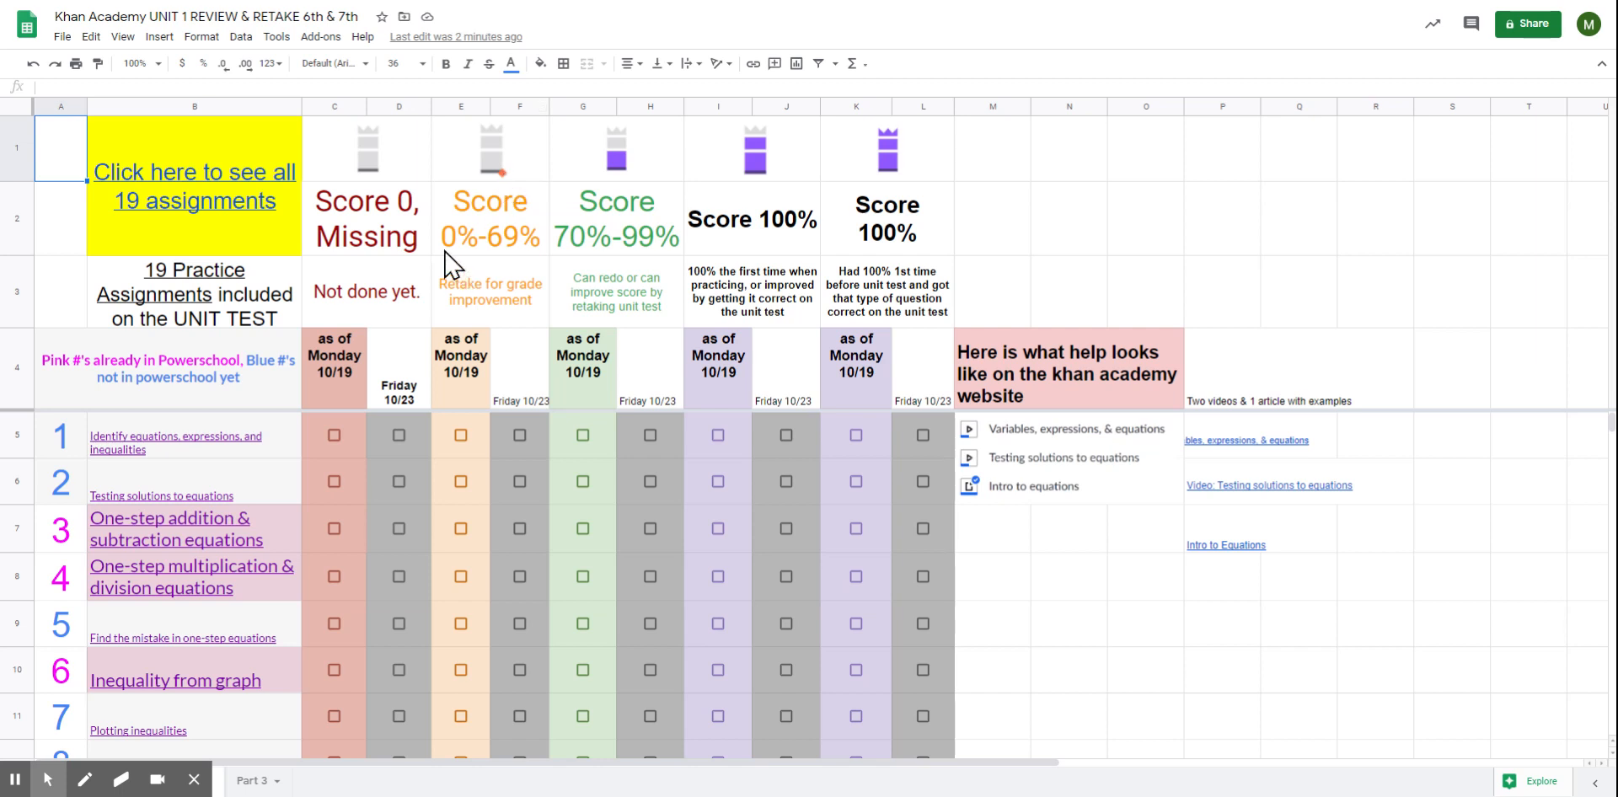
mouse_move(534, 266)
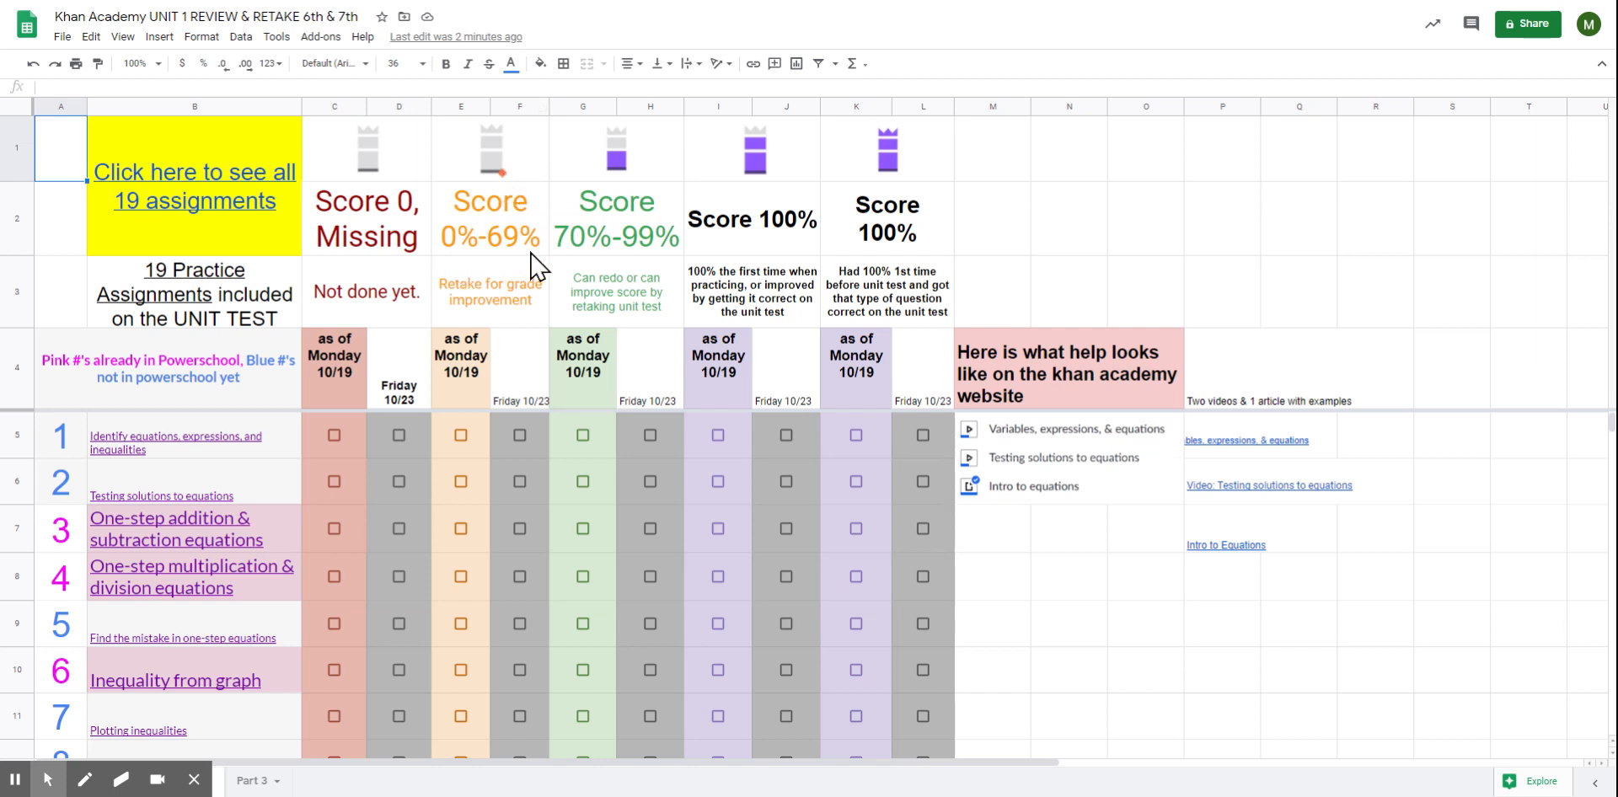
mouse_move(628, 253)
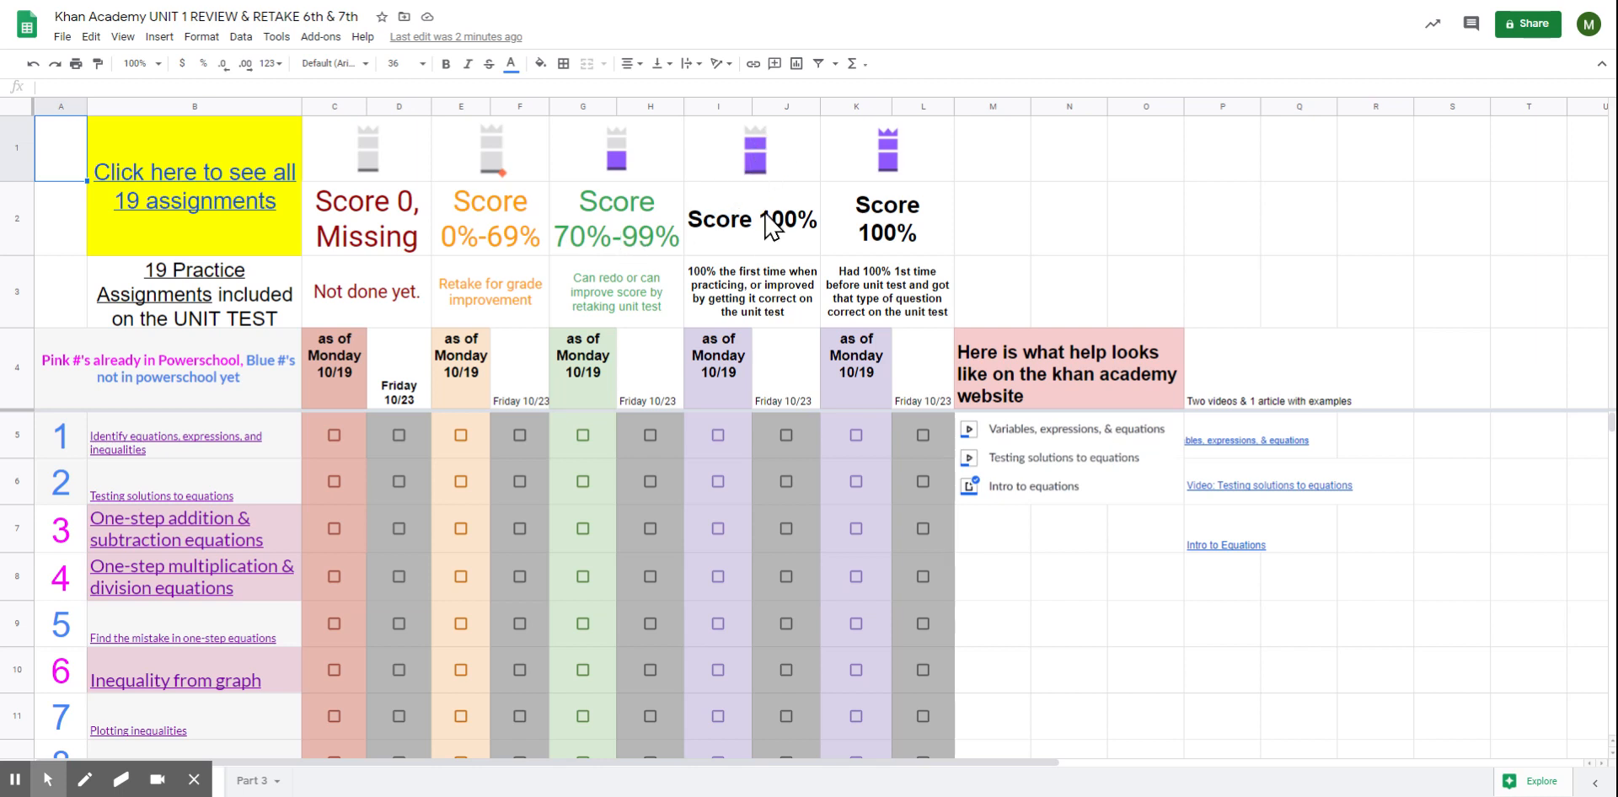
mouse_move(893, 131)
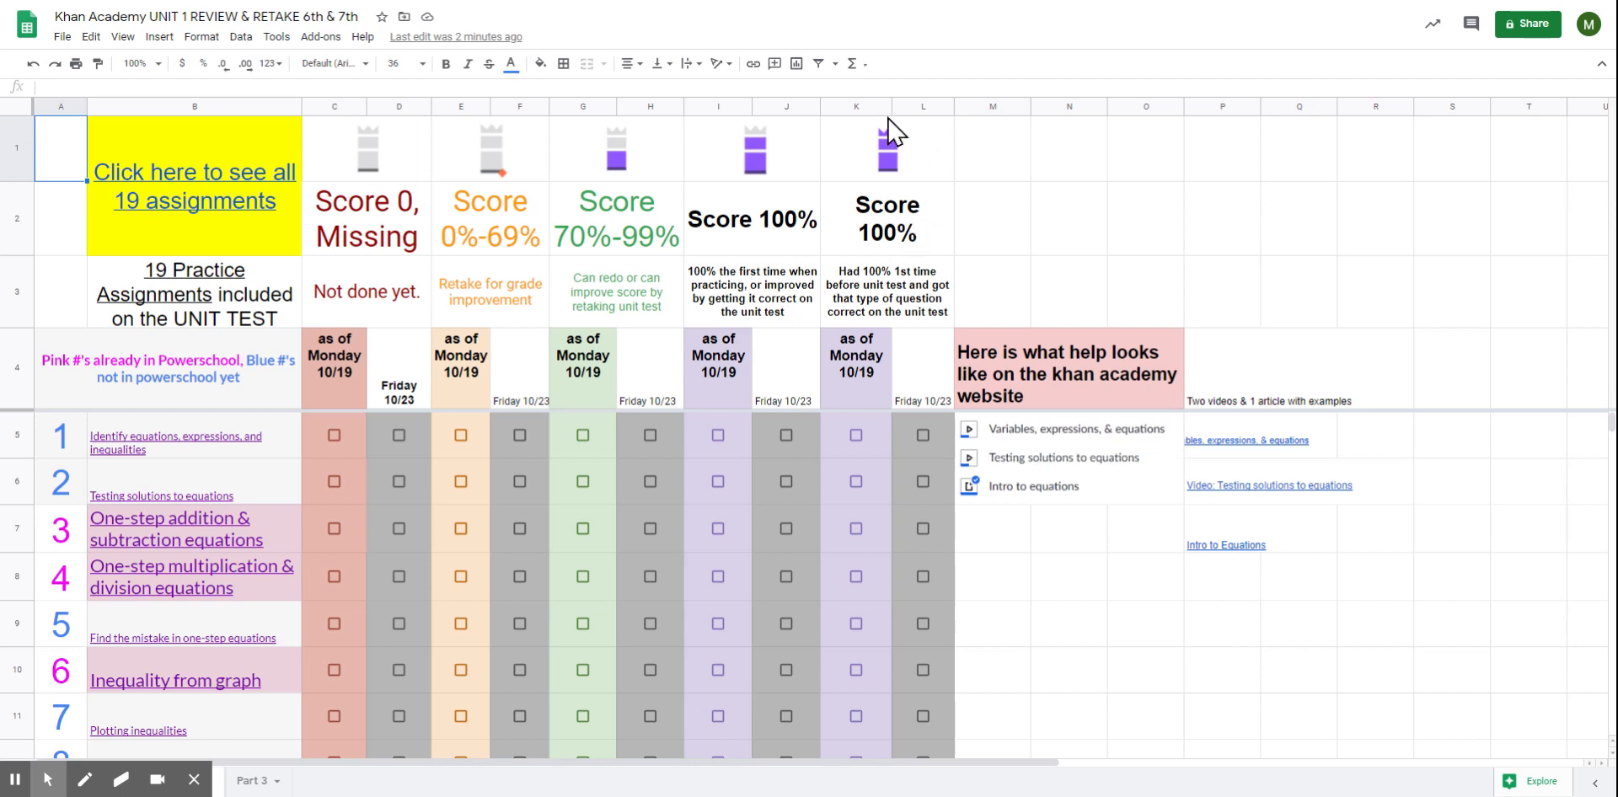
mouse_move(932, 268)
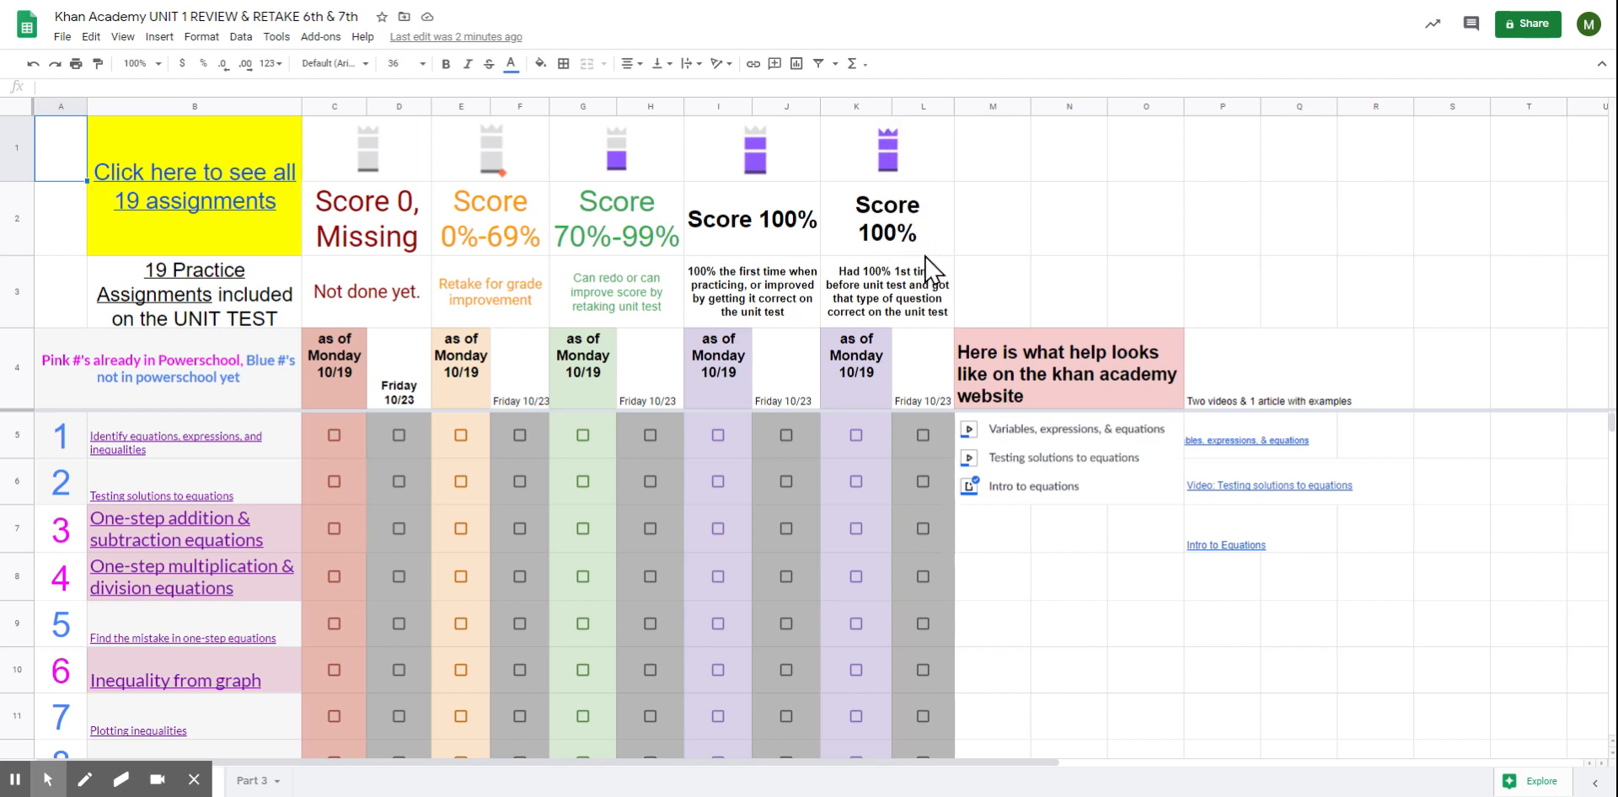
mouse_move(930, 270)
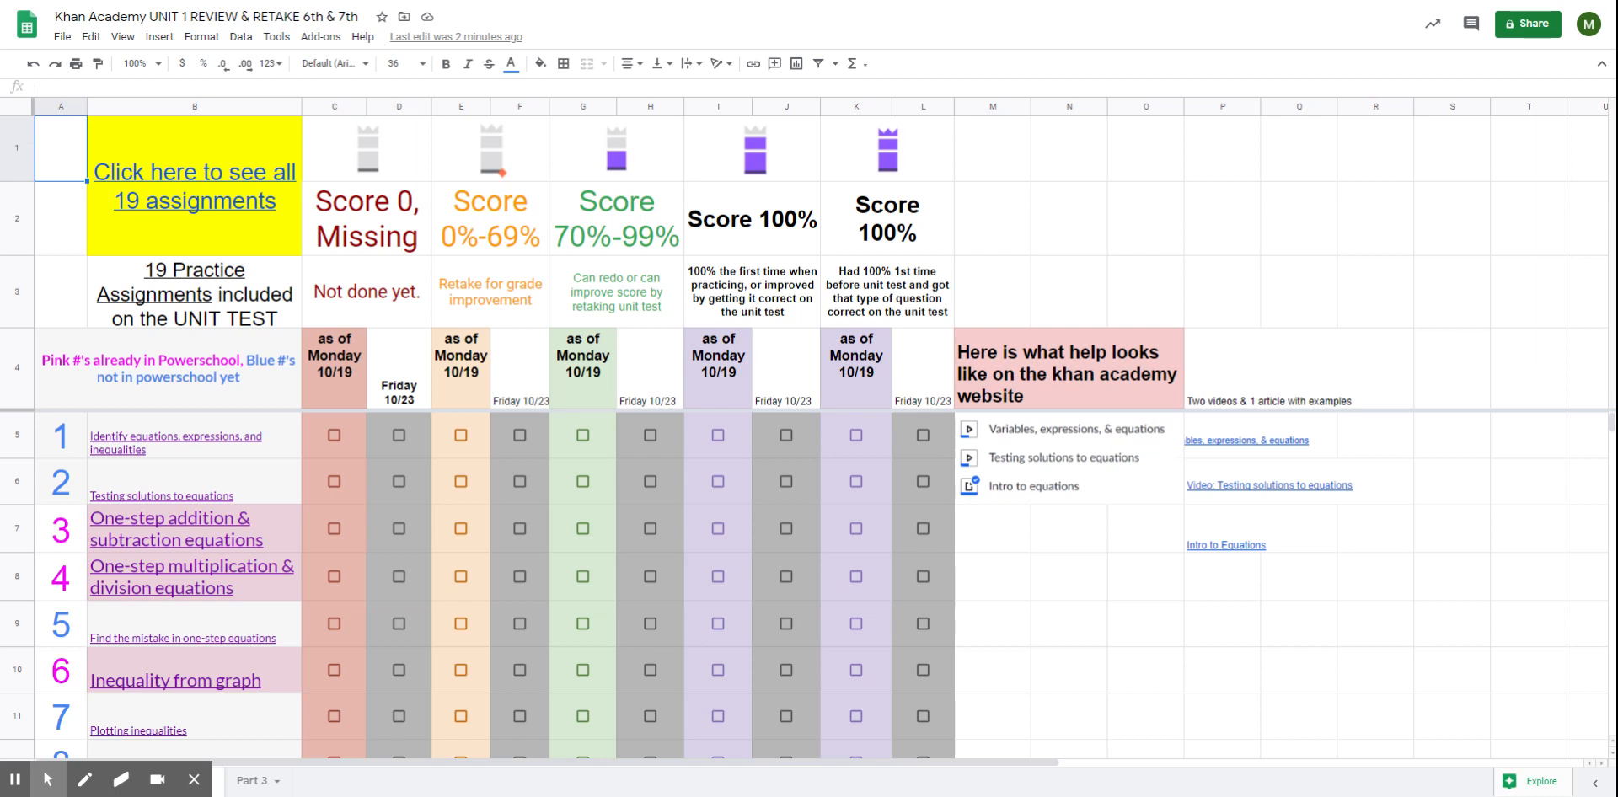
mouse_move(875, 286)
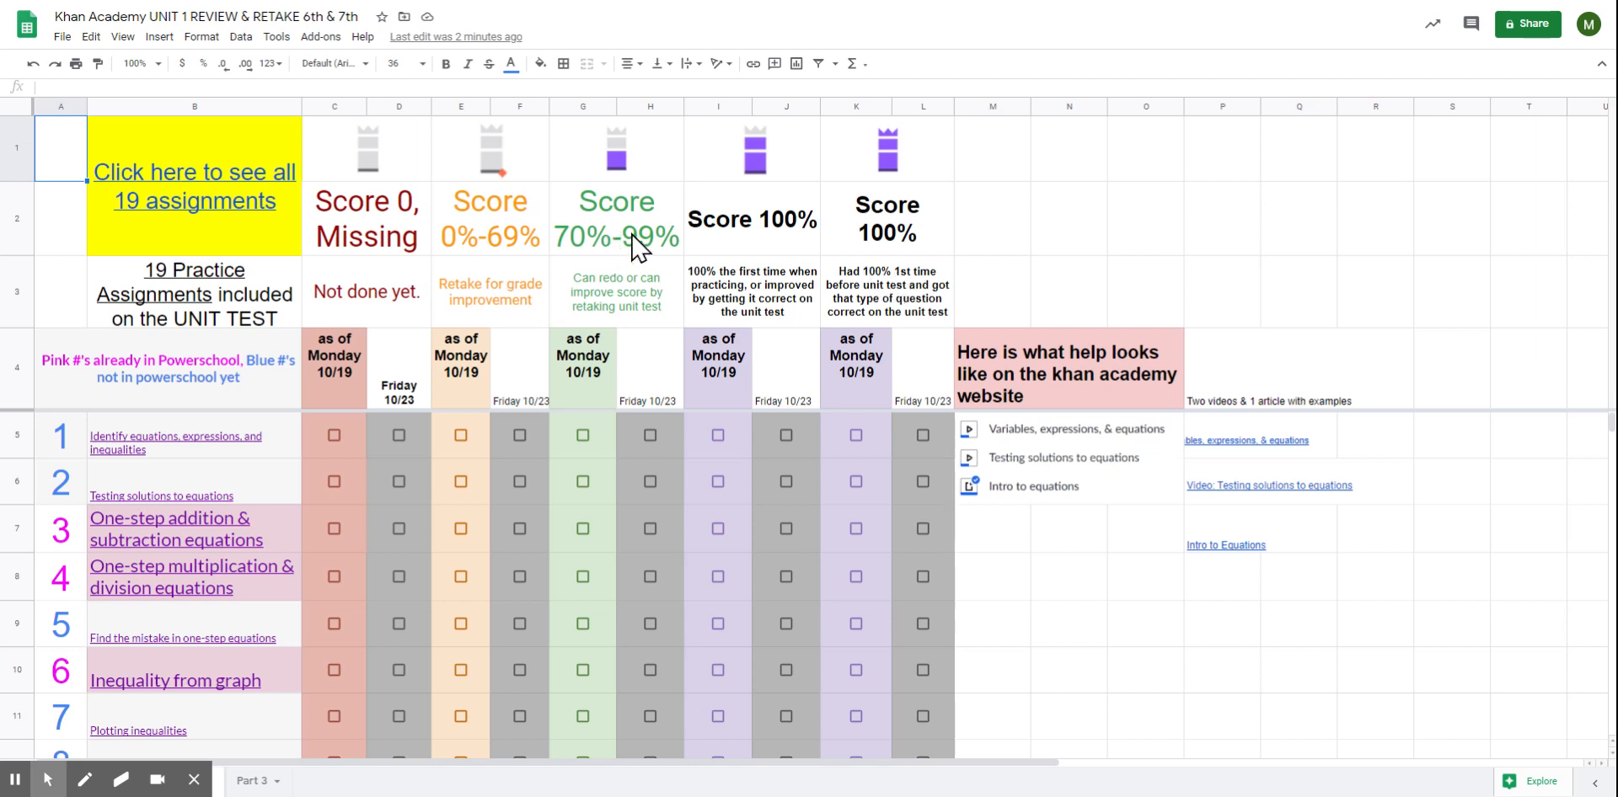
mouse_move(661, 224)
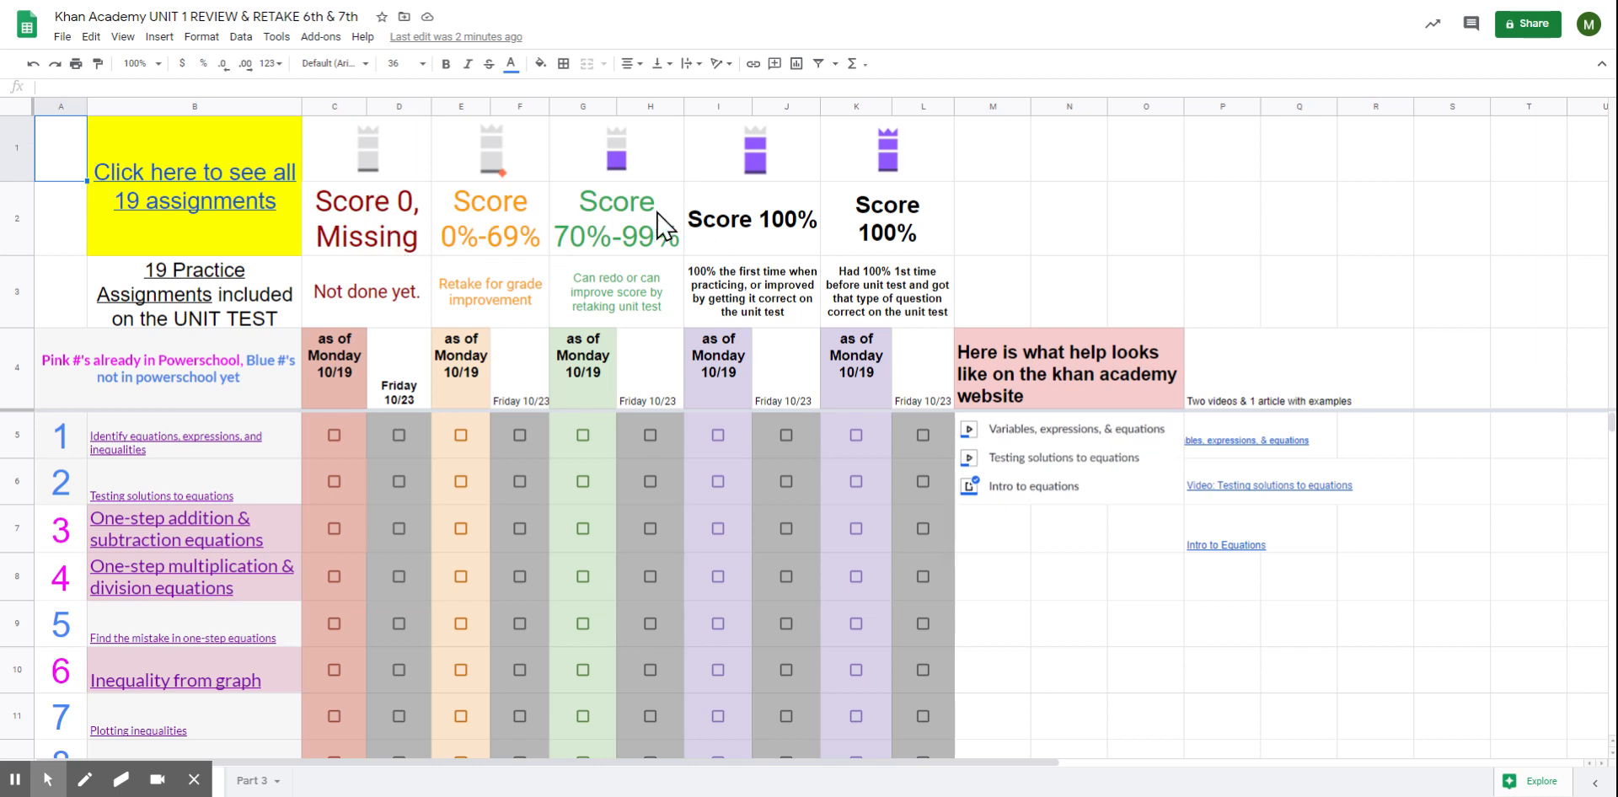
mouse_move(553, 155)
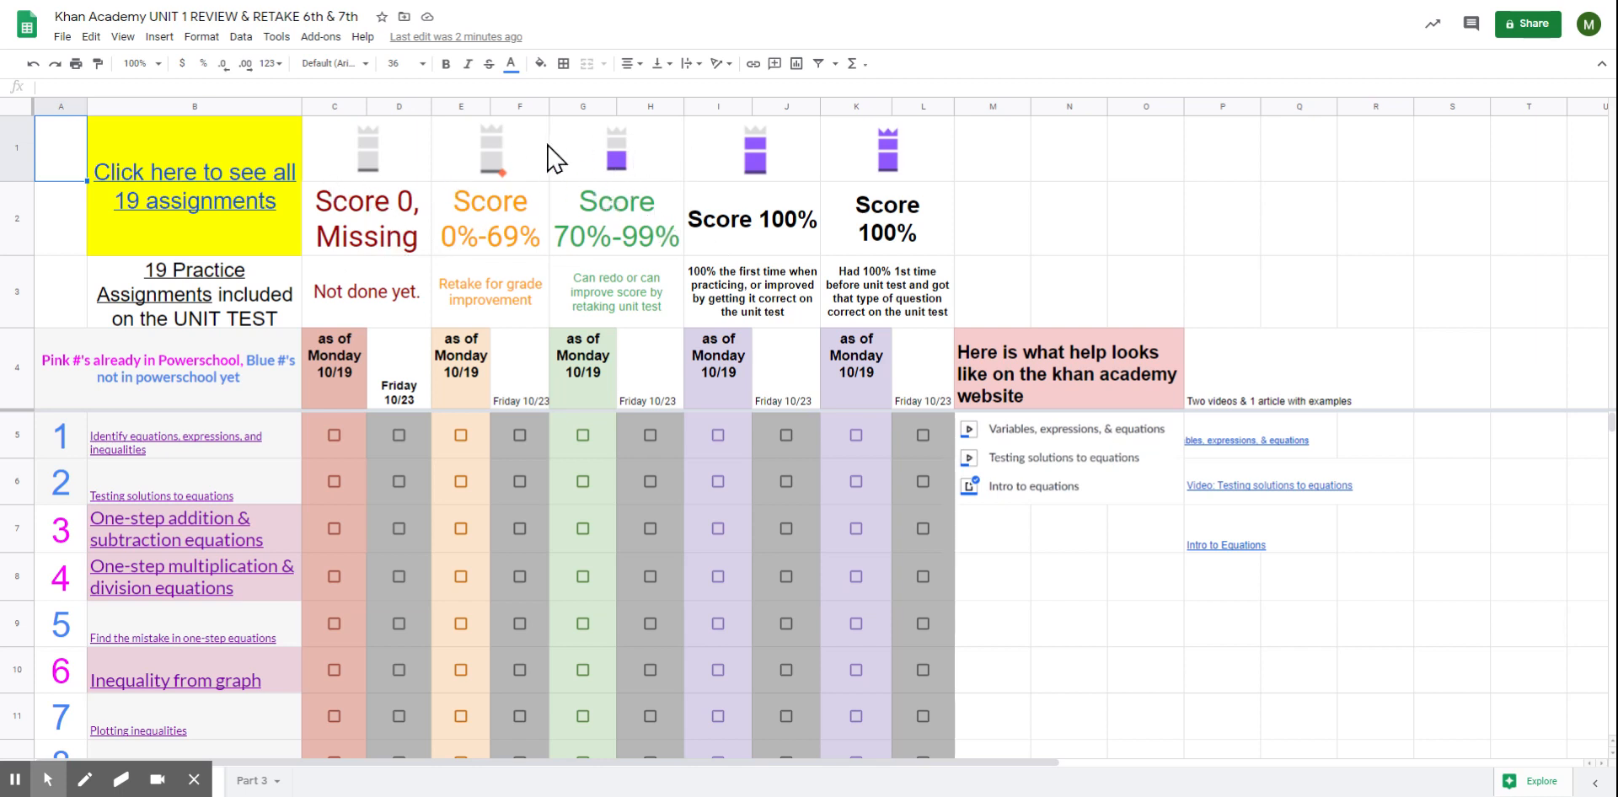
mouse_move(764, 145)
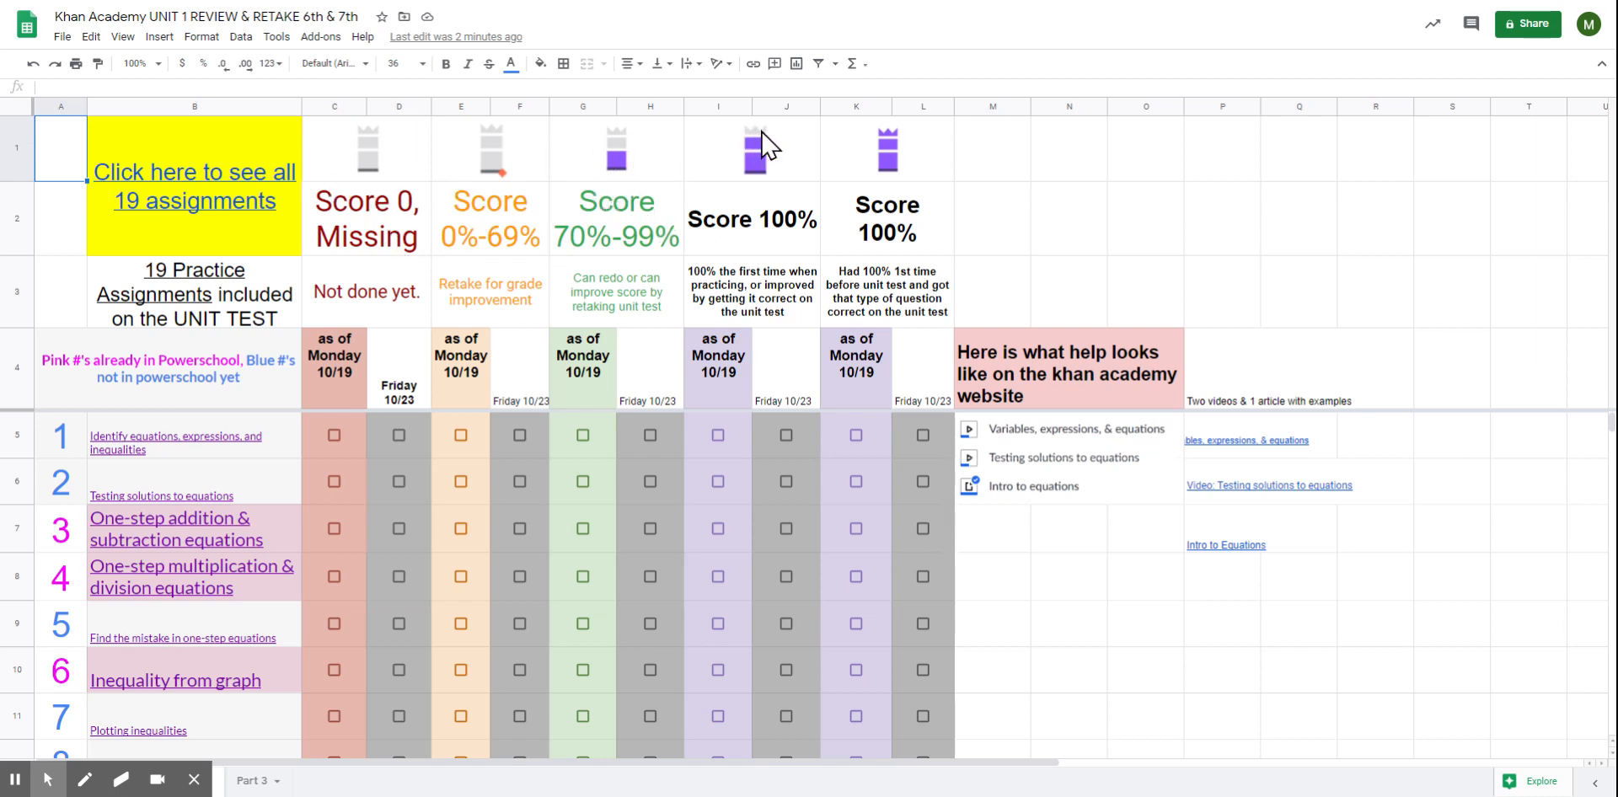
mouse_move(513, 340)
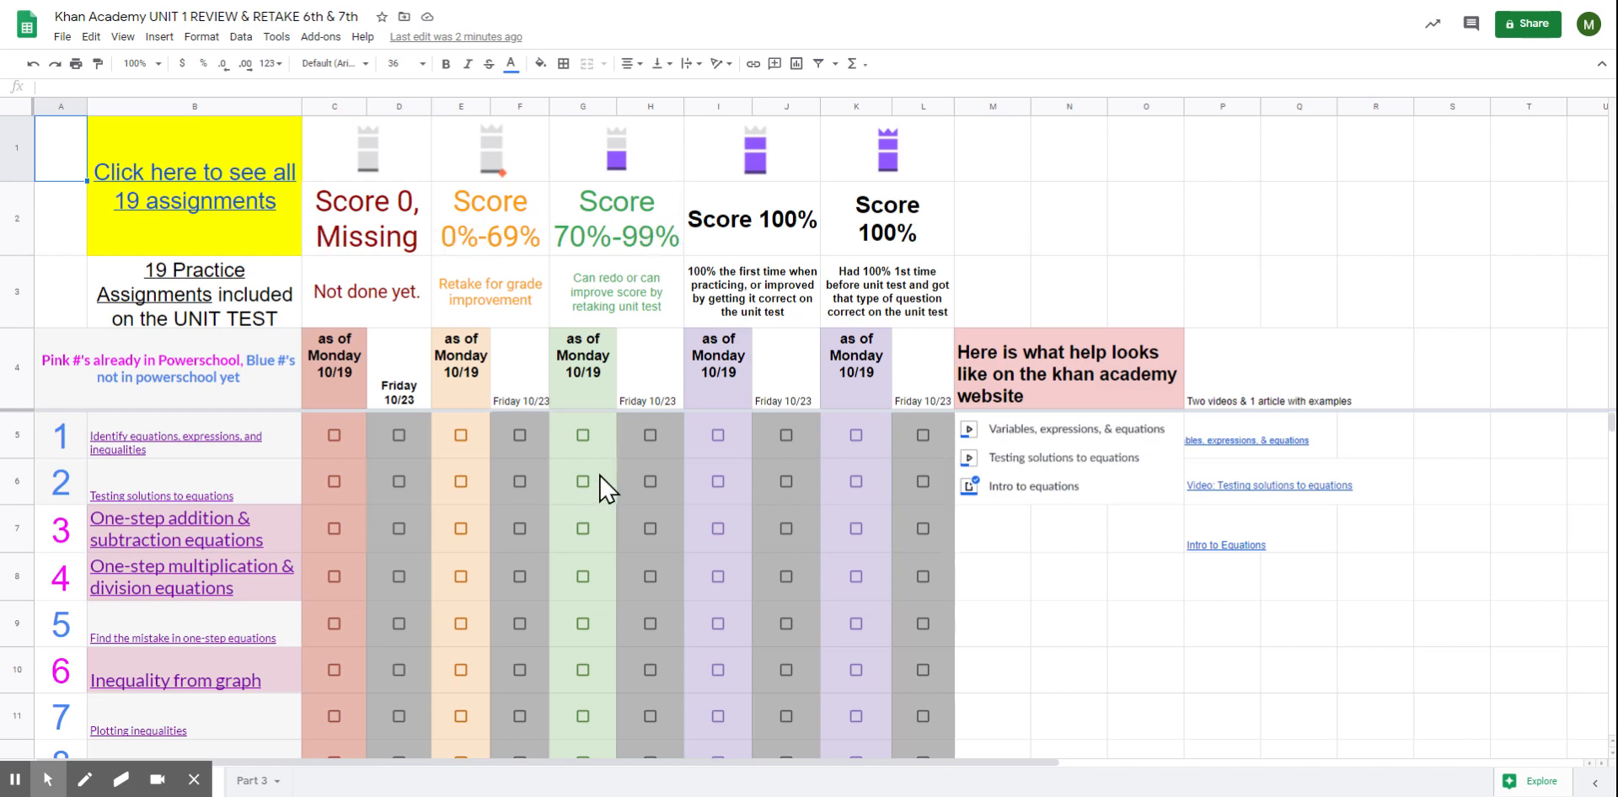
Scroll down to the UNIT TEST rows with the empty Current % and Retake % 10/23 boxes.
scroll(down, 3)
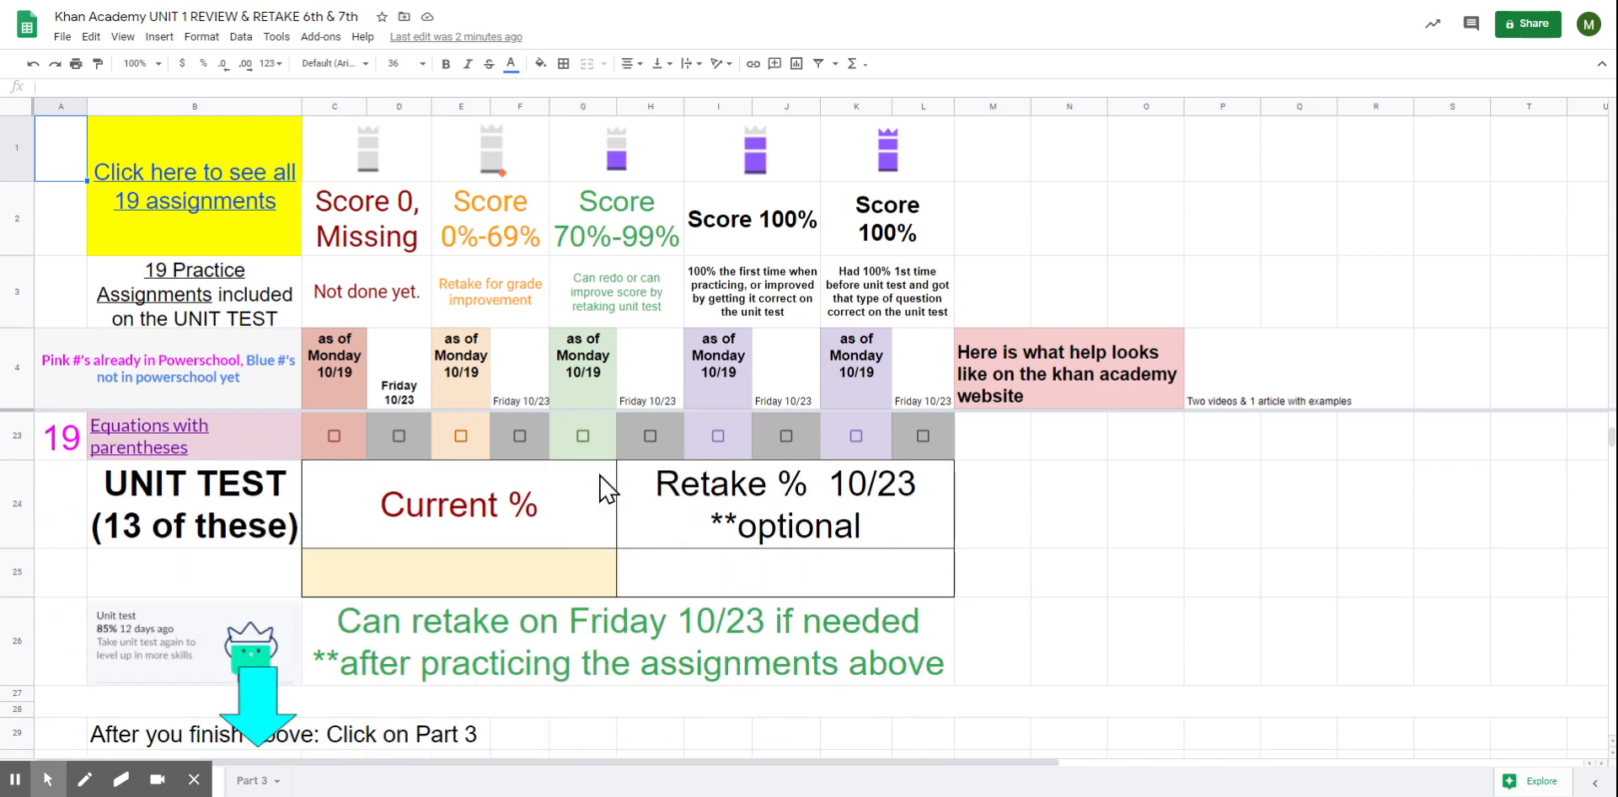
mouse_move(430, 588)
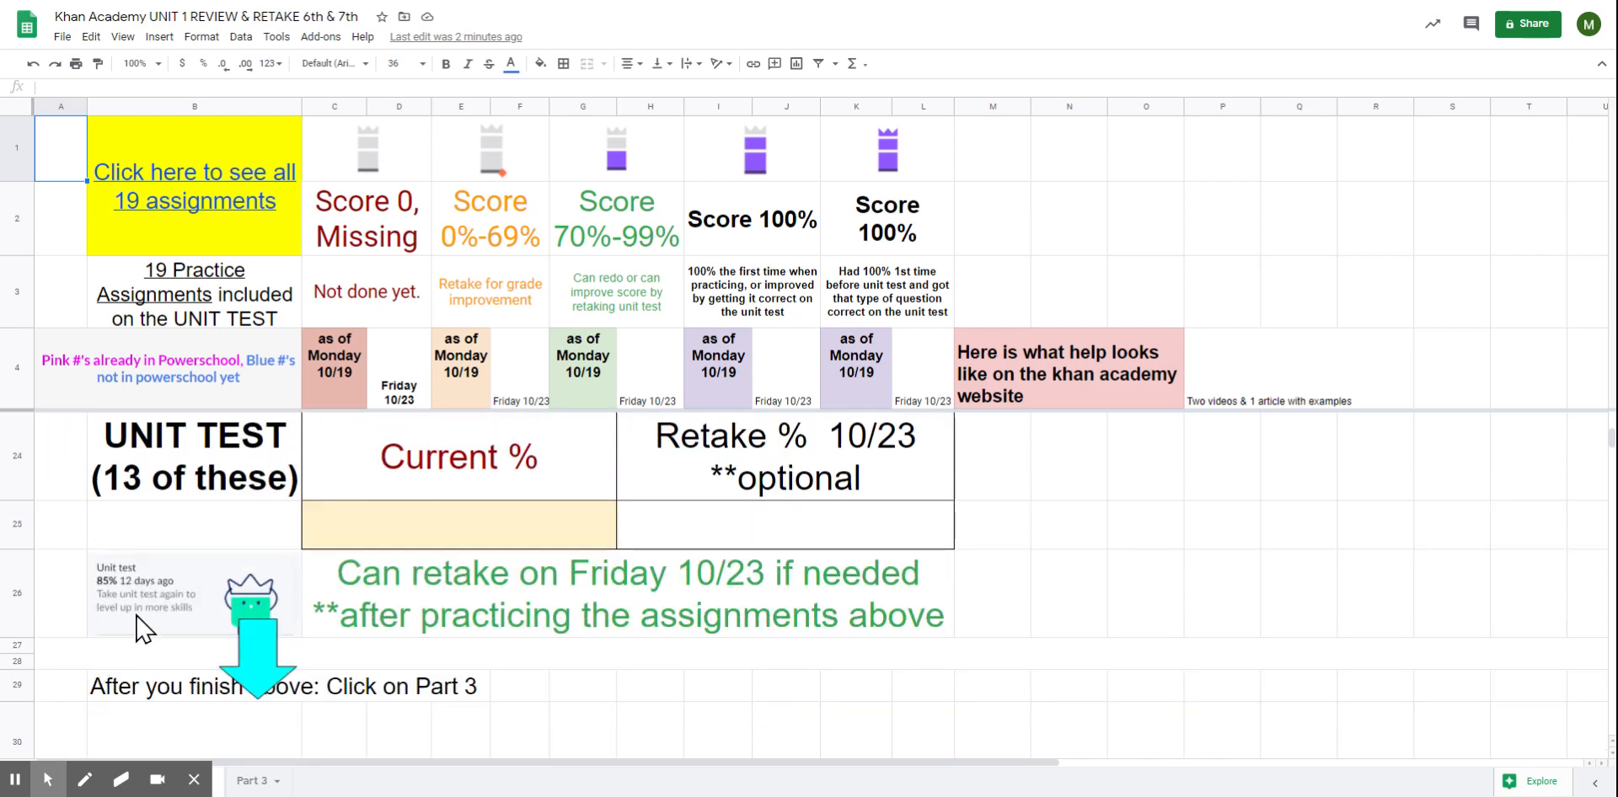
mouse_move(357, 569)
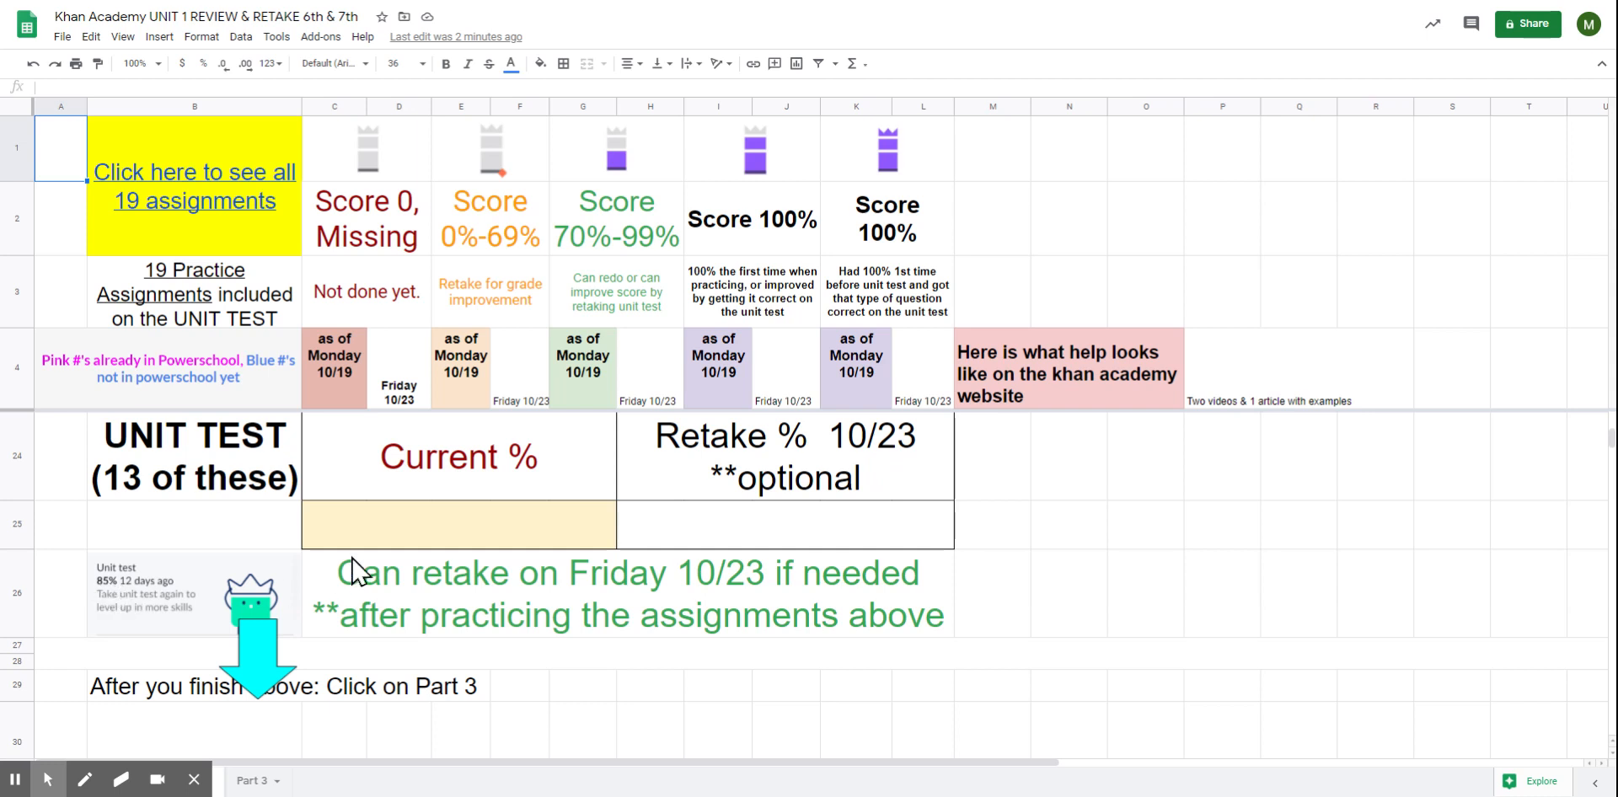
mouse_move(861, 480)
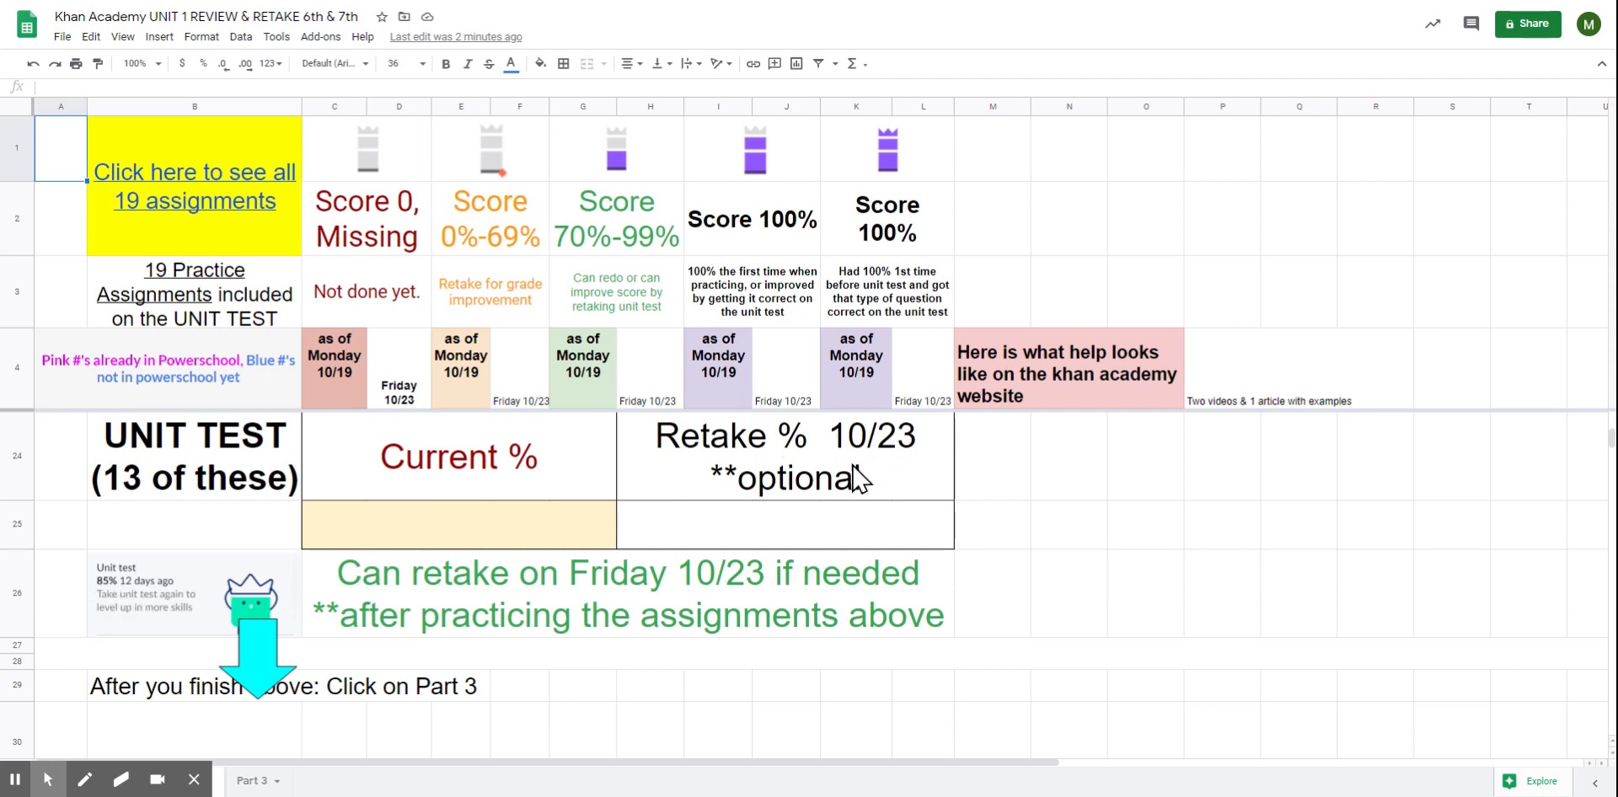
mouse_move(852, 477)
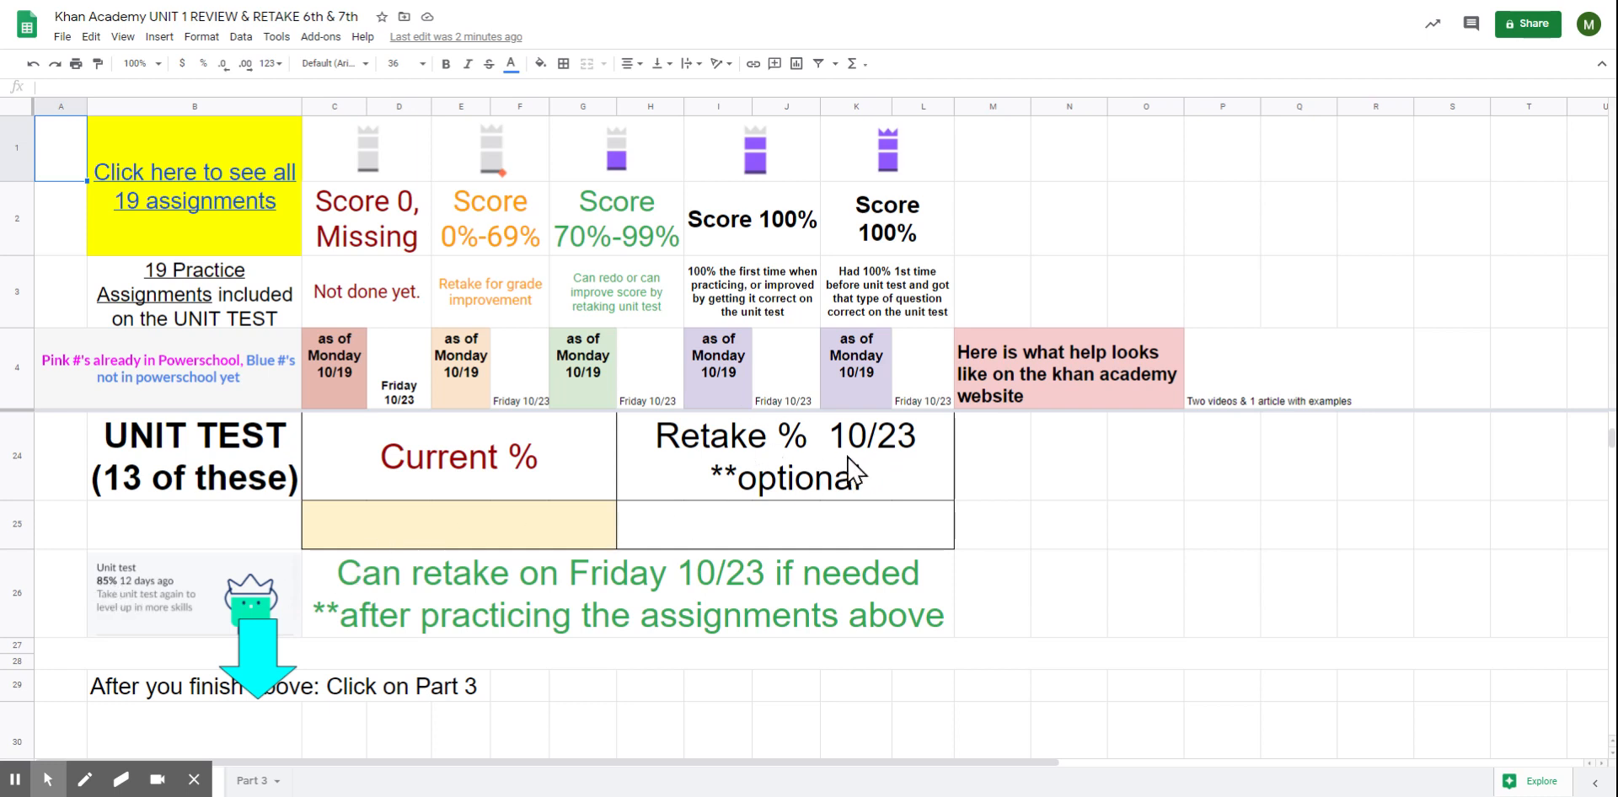
mouse_move(816, 436)
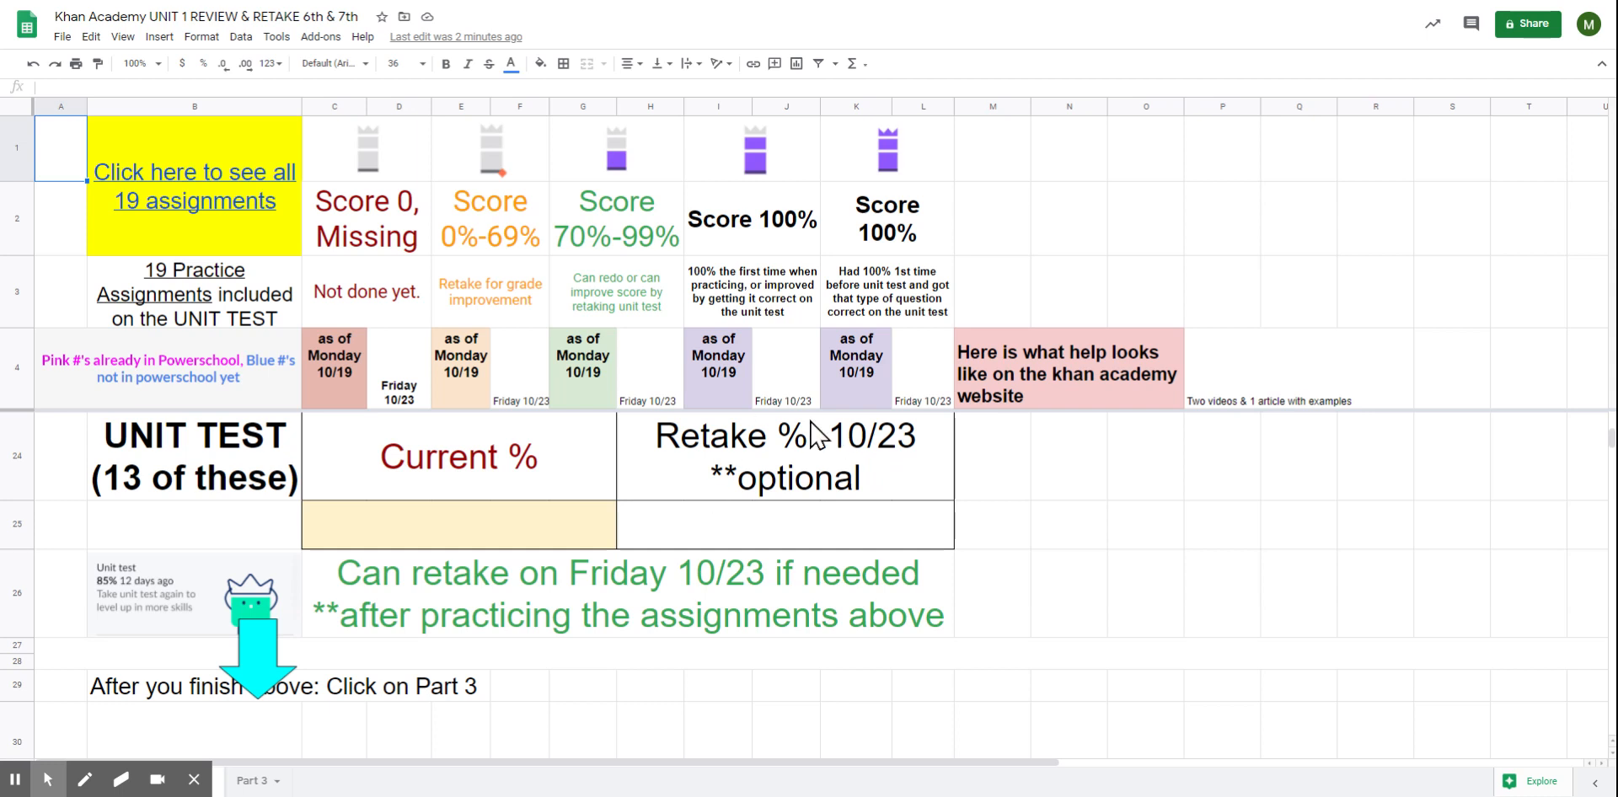
mouse_move(809, 540)
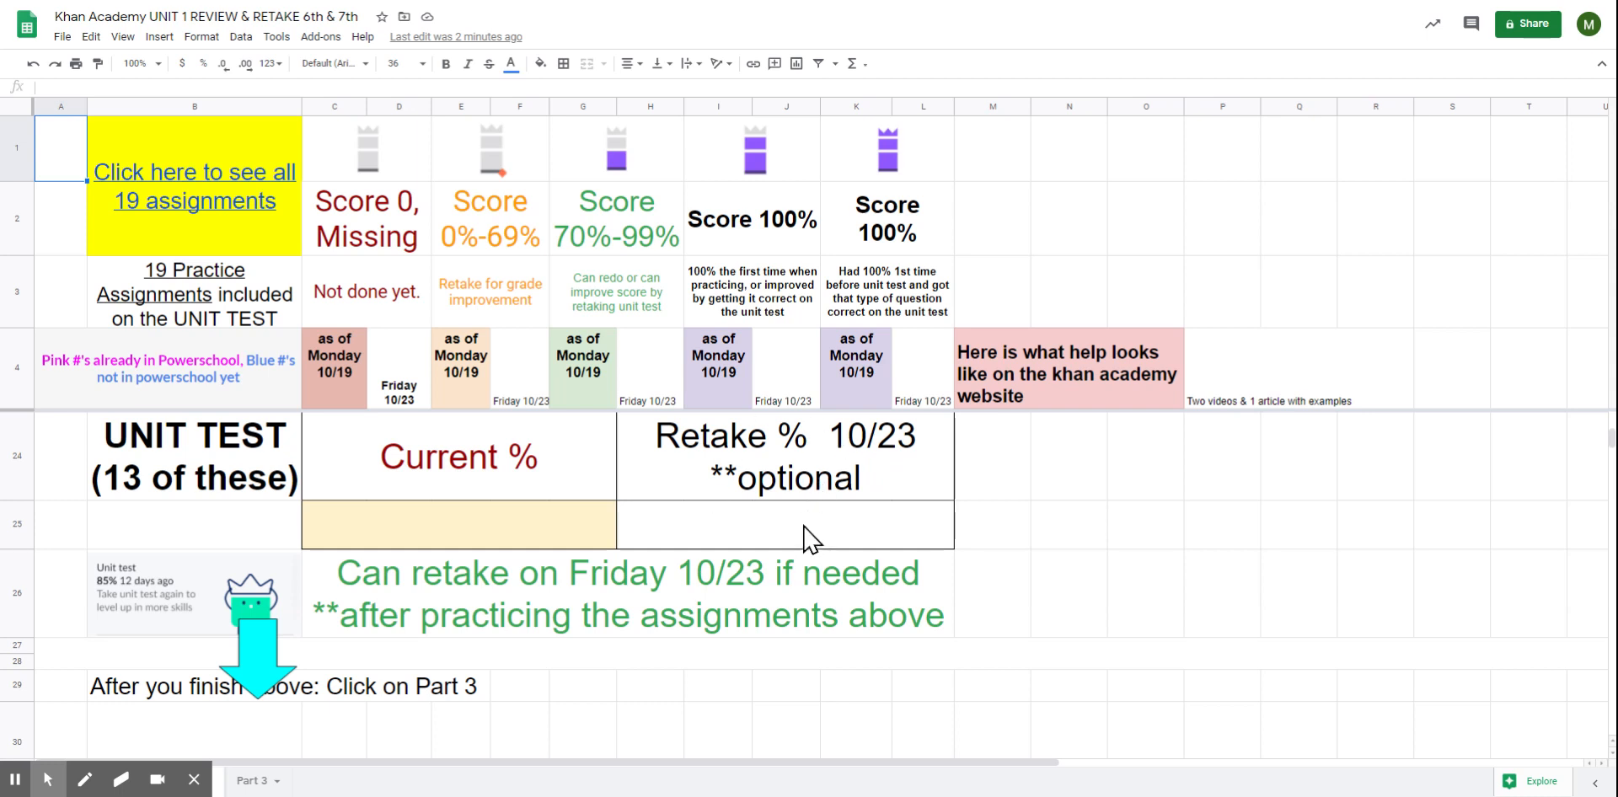